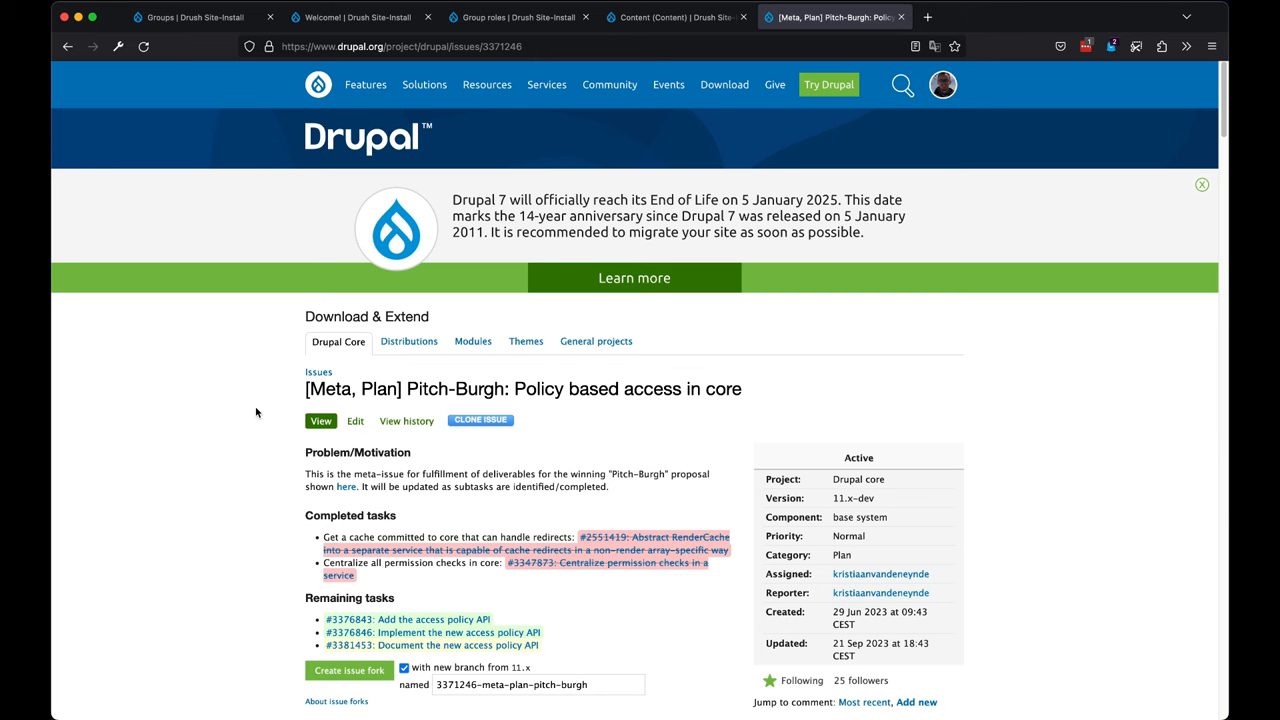
{"action": "mouse_move", "coordinate": [226, 435]}
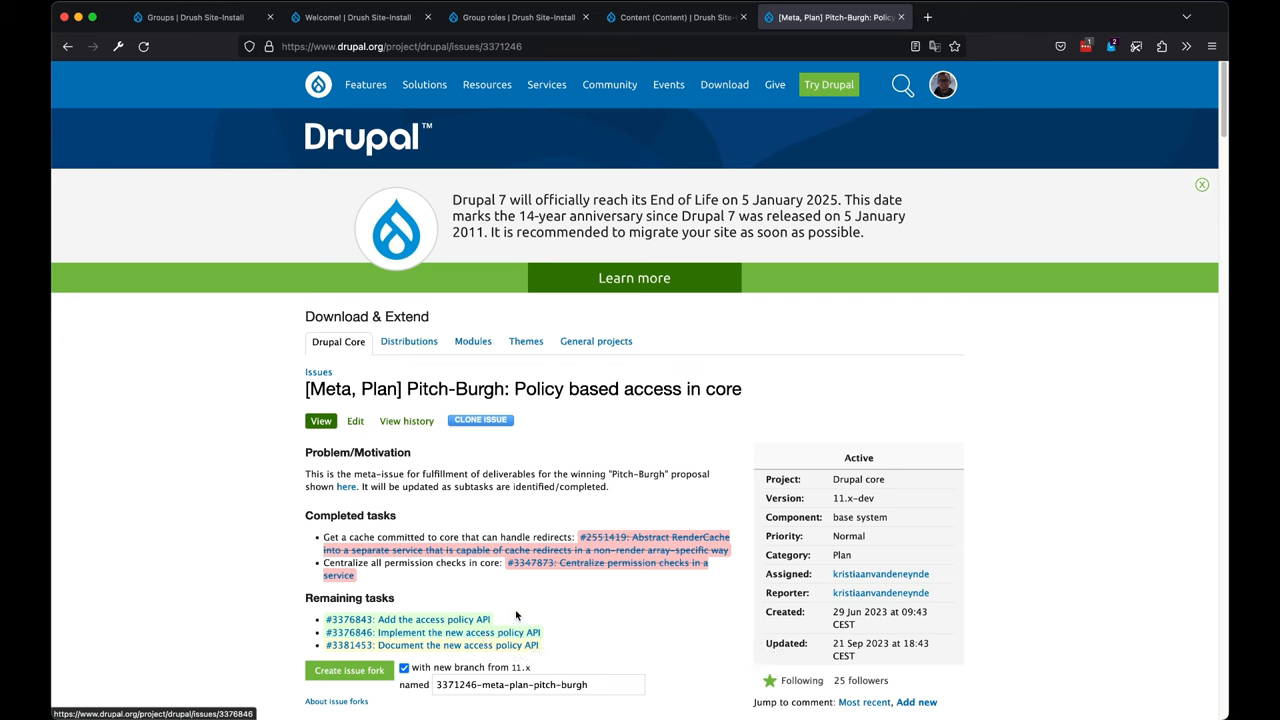
{"action": "mouse_move", "coordinate": [518, 596]}
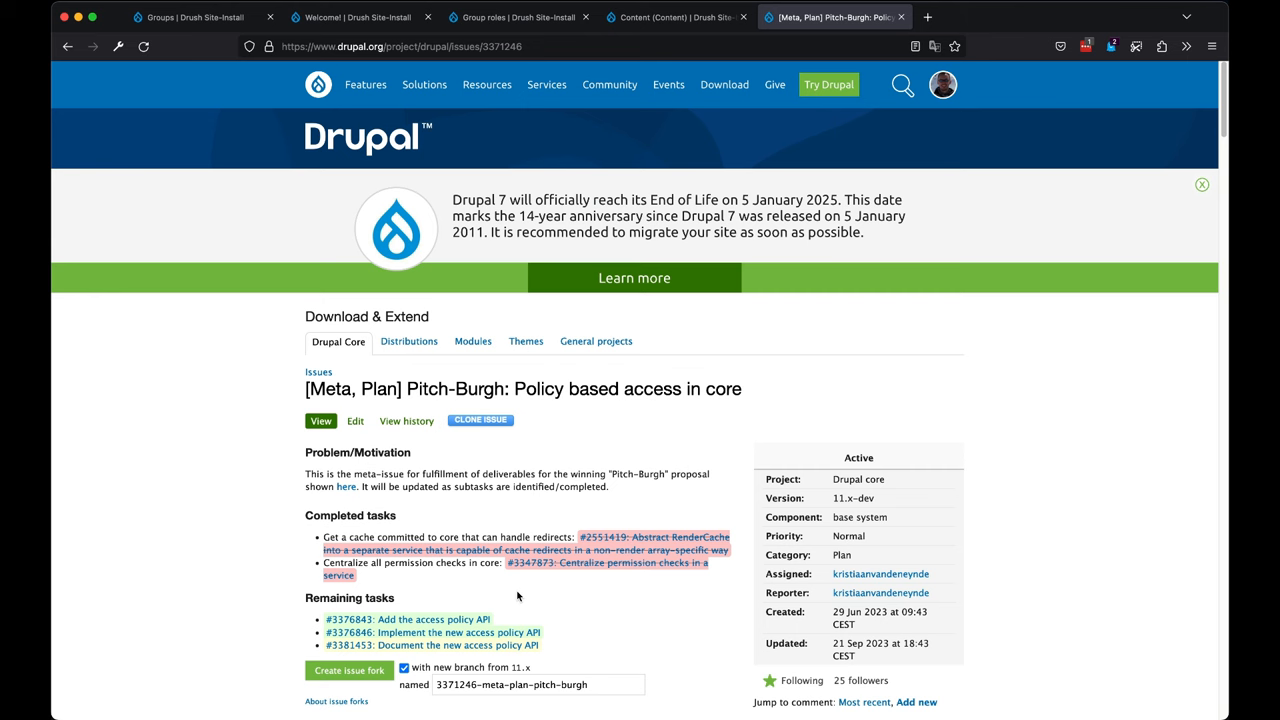
{"action": "mouse_move", "coordinate": [470, 591]}
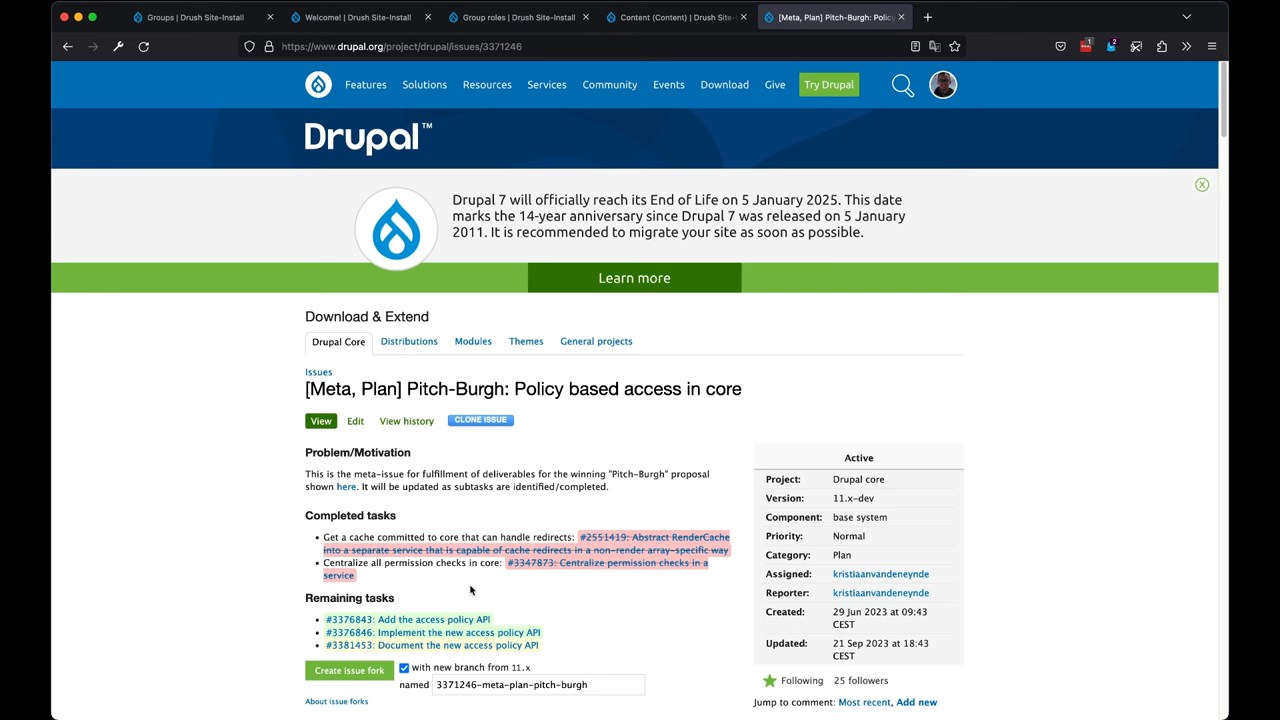
{"action": "mouse_move", "coordinate": [569, 487]}
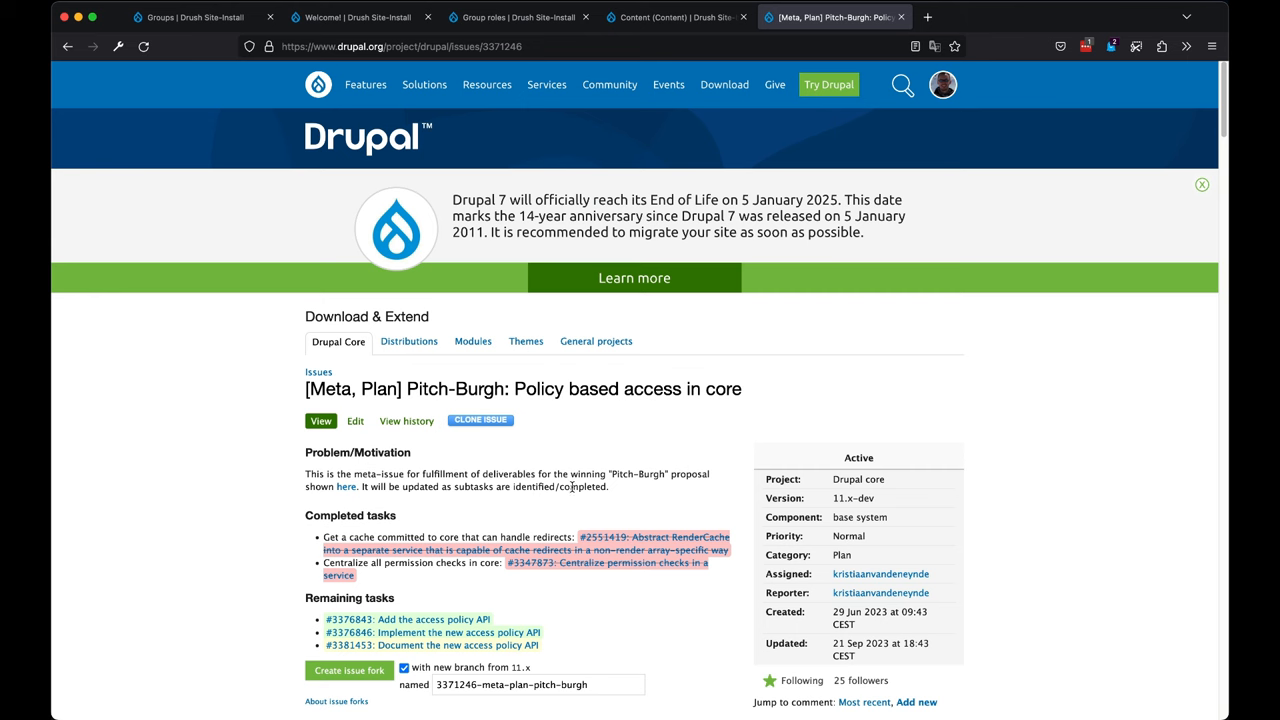
{"action": "mouse_move", "coordinate": [316, 492]}
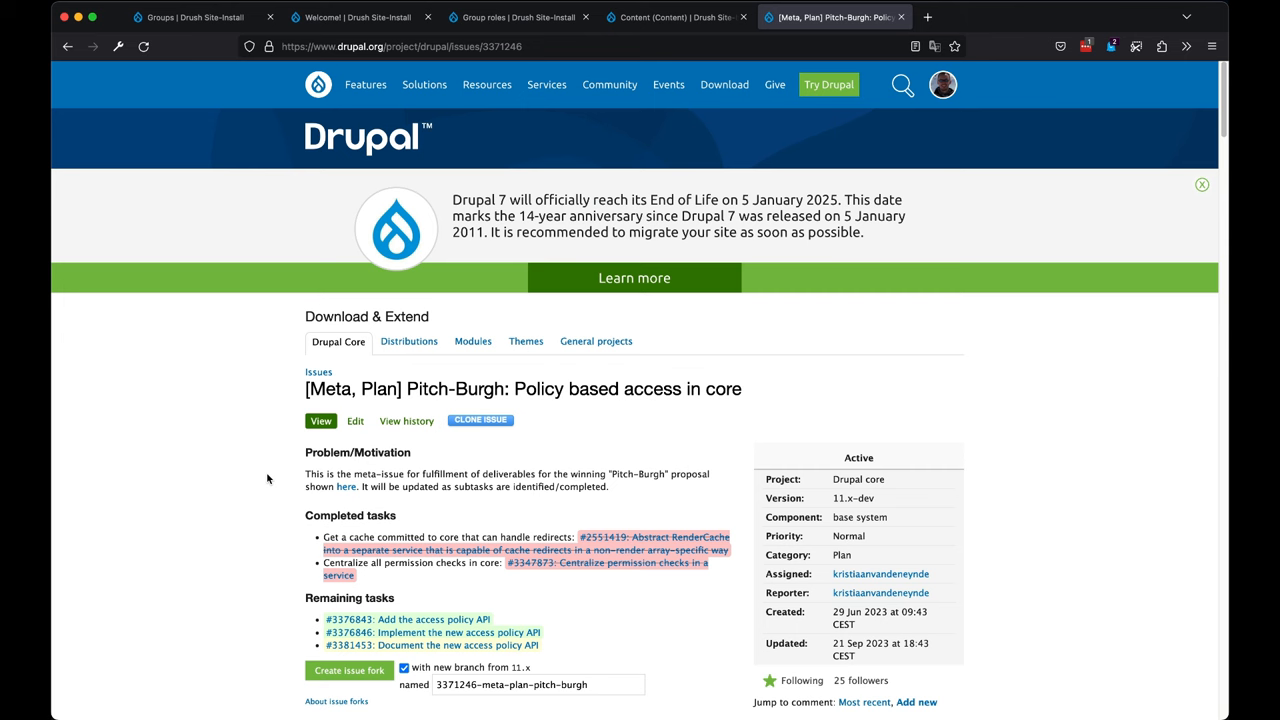
{"action": "mouse_move", "coordinate": [257, 461]}
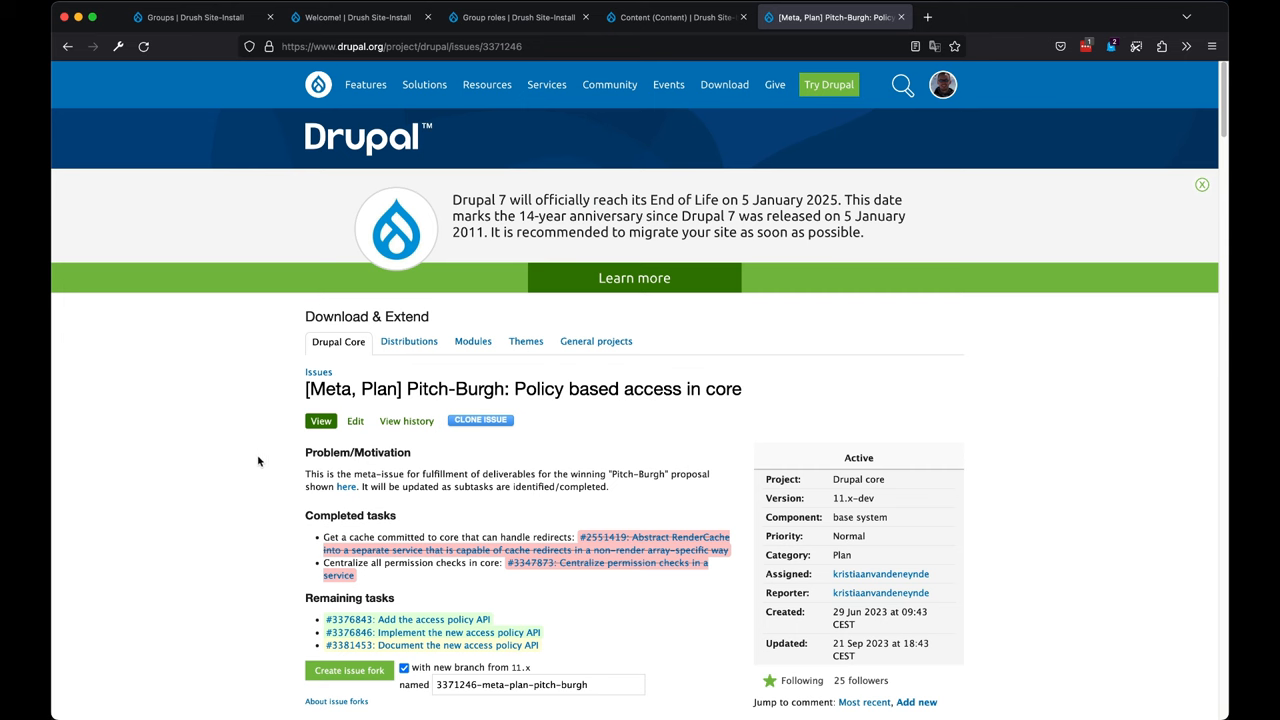
{"action": "mouse_move", "coordinate": [259, 456]}
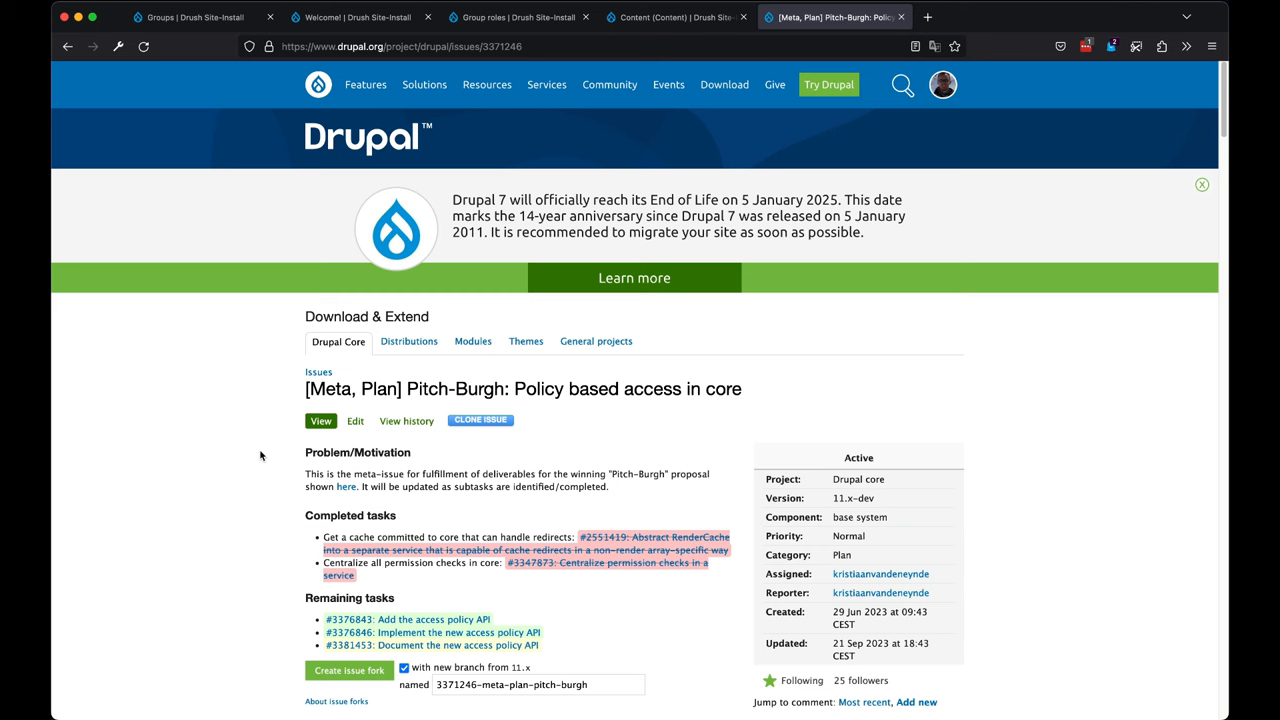
- Review the Simple group type's Editor, Member and Outsider roles, then show the devground groups list
{"action": "left_click", "coordinate": [424, 84]}
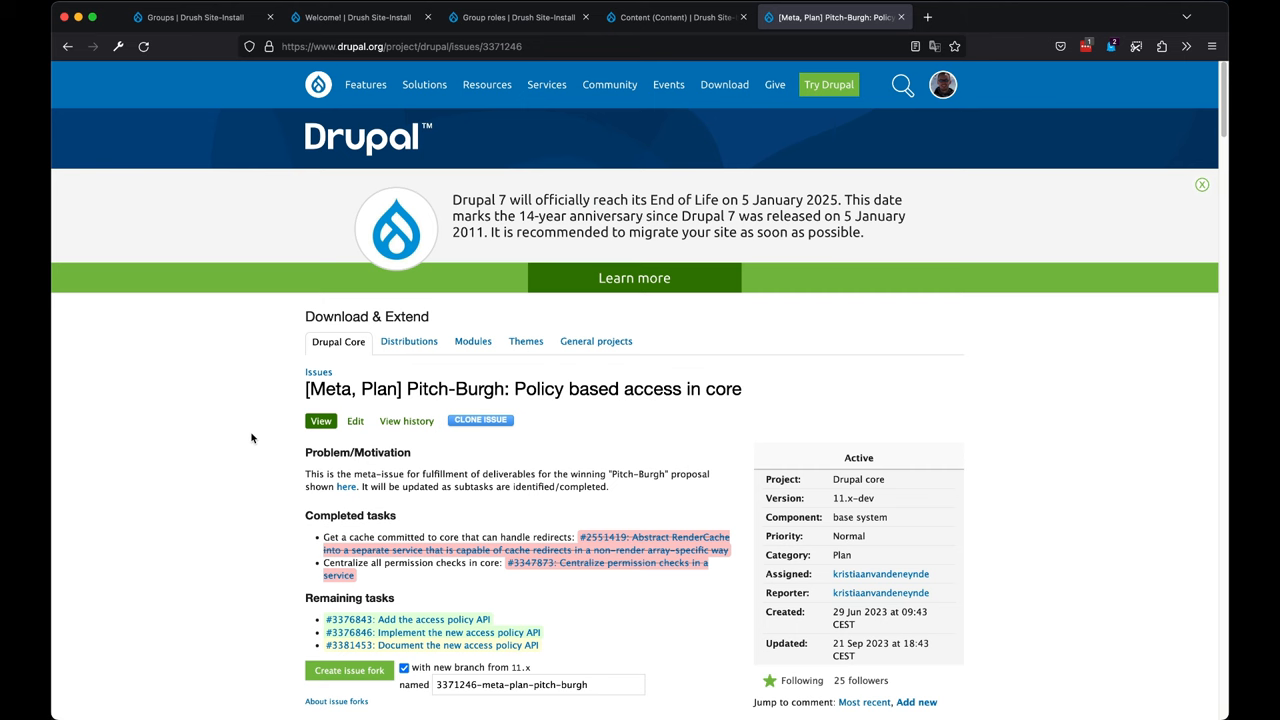
{"action": "mouse_move", "coordinate": [362, 499]}
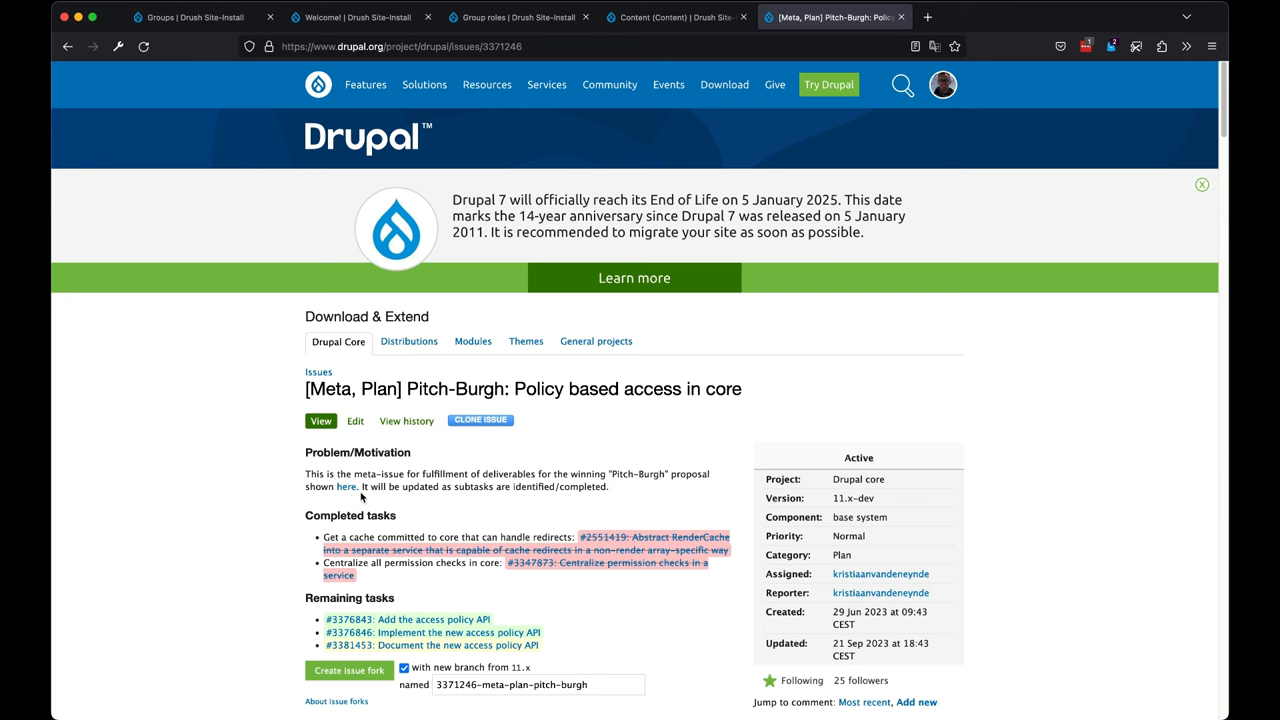
{"action": "mouse_move", "coordinate": [353, 506]}
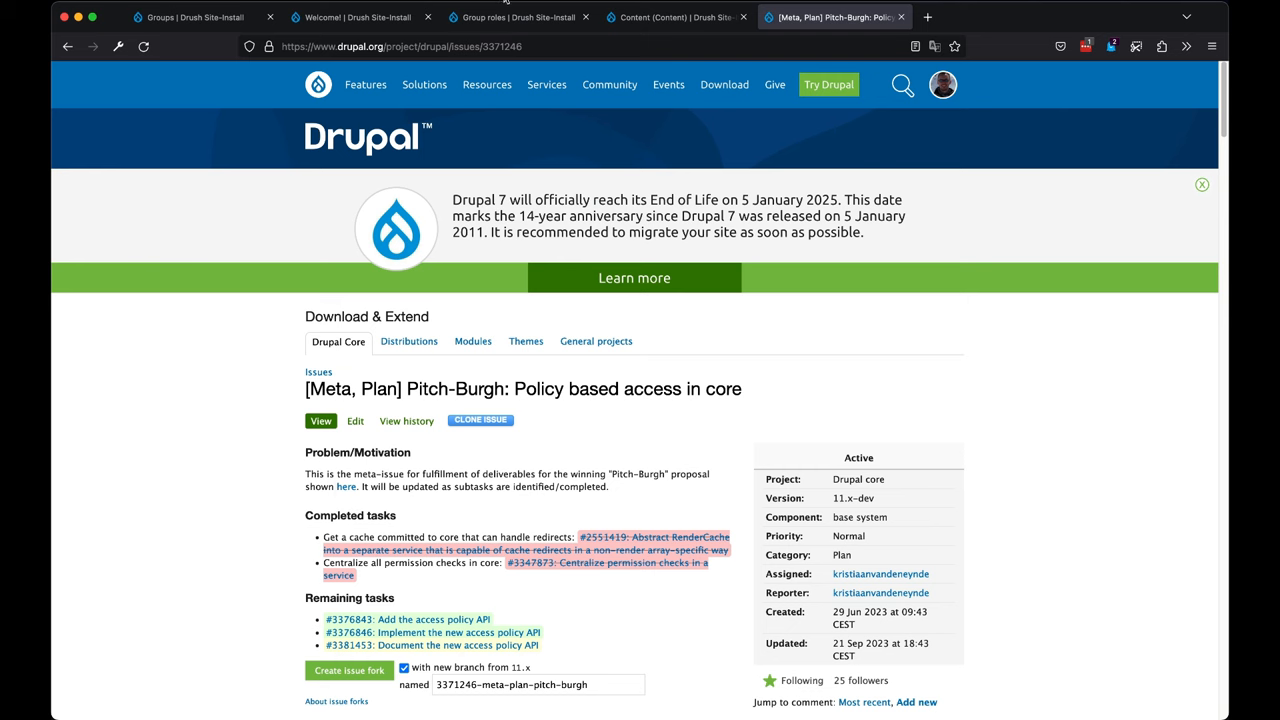
{"action": "left_click", "coordinate": [513, 16]}
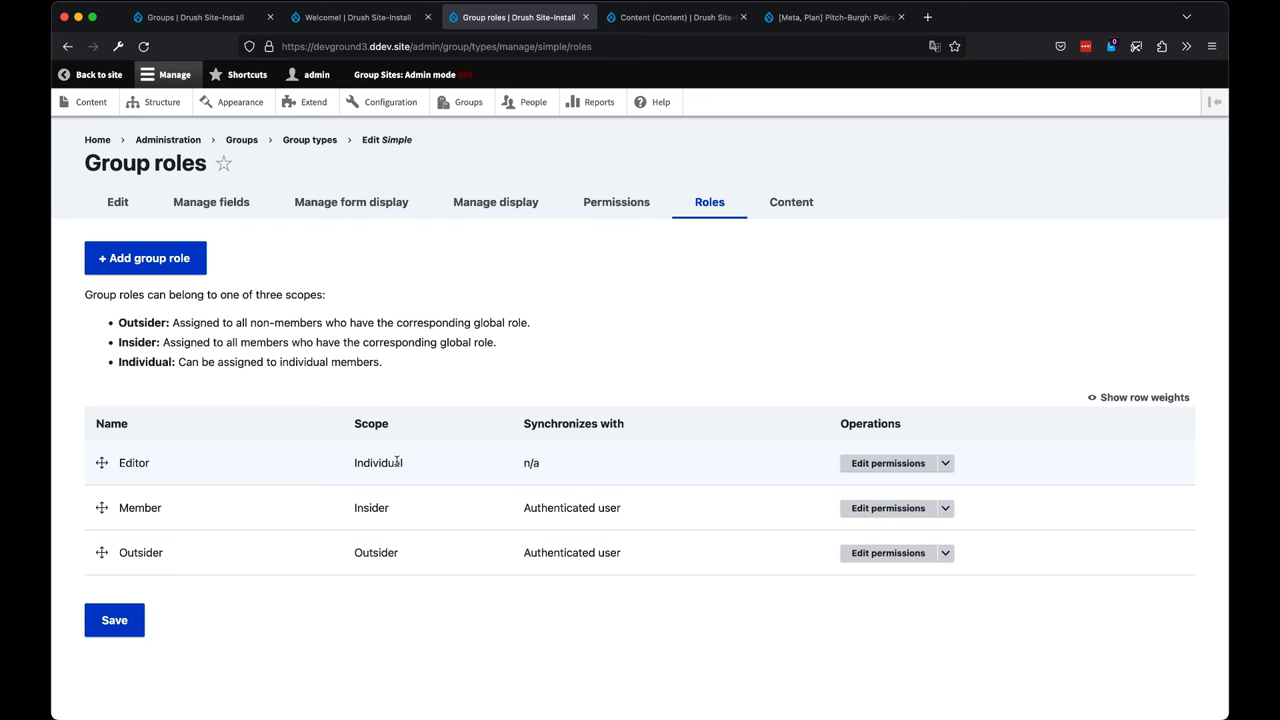
{"action": "mouse_move", "coordinate": [424, 473]}
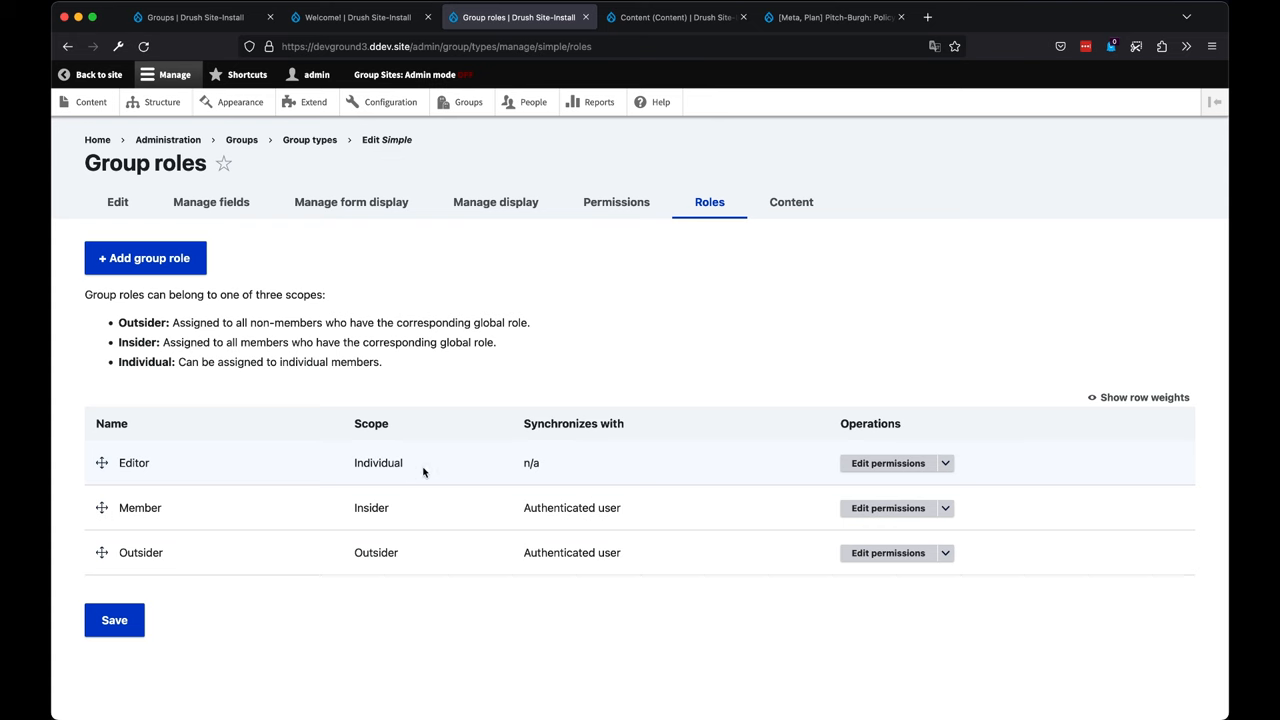
{"action": "mouse_move", "coordinate": [403, 508]}
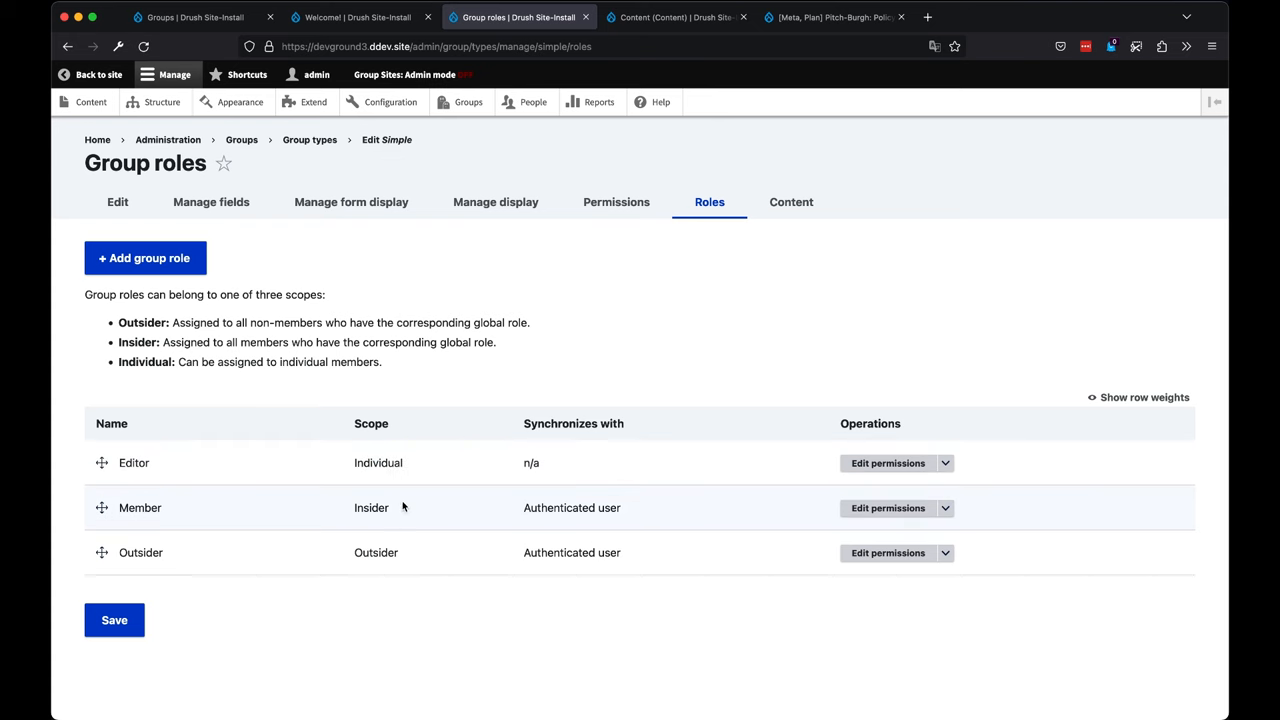
{"action": "double_click", "coordinate": [371, 507]}
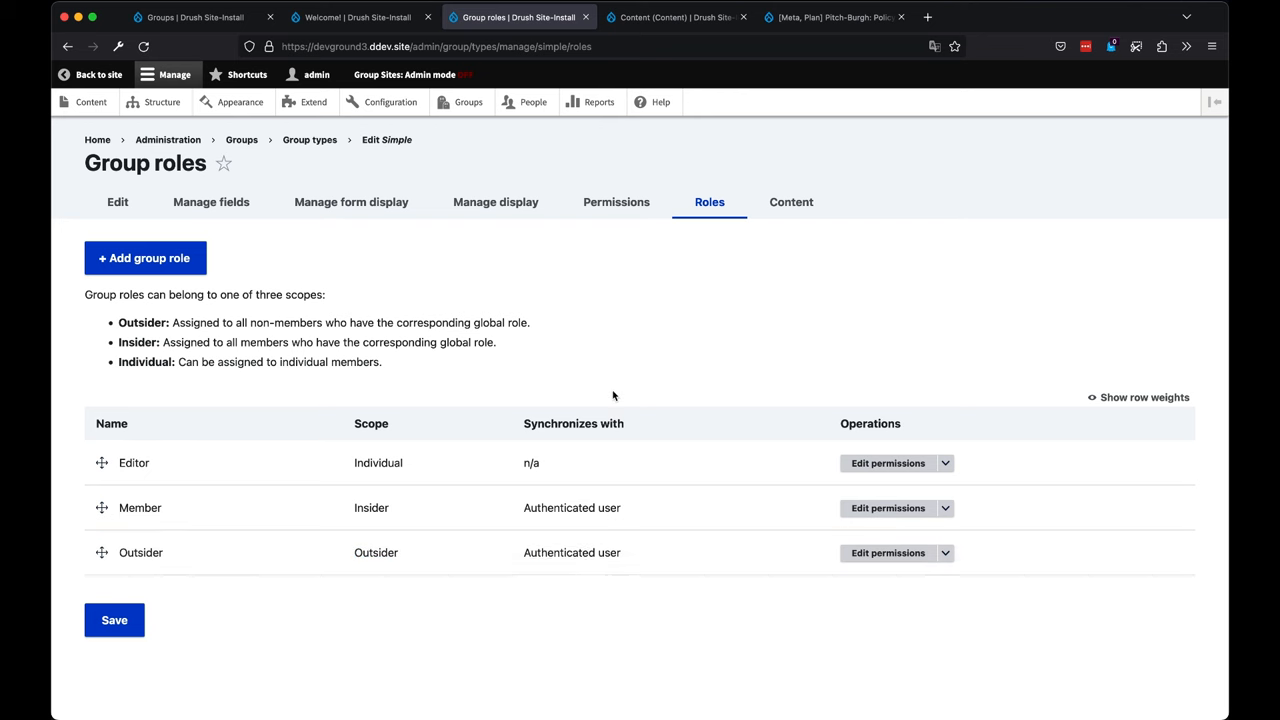
{"action": "mouse_move", "coordinate": [635, 372]}
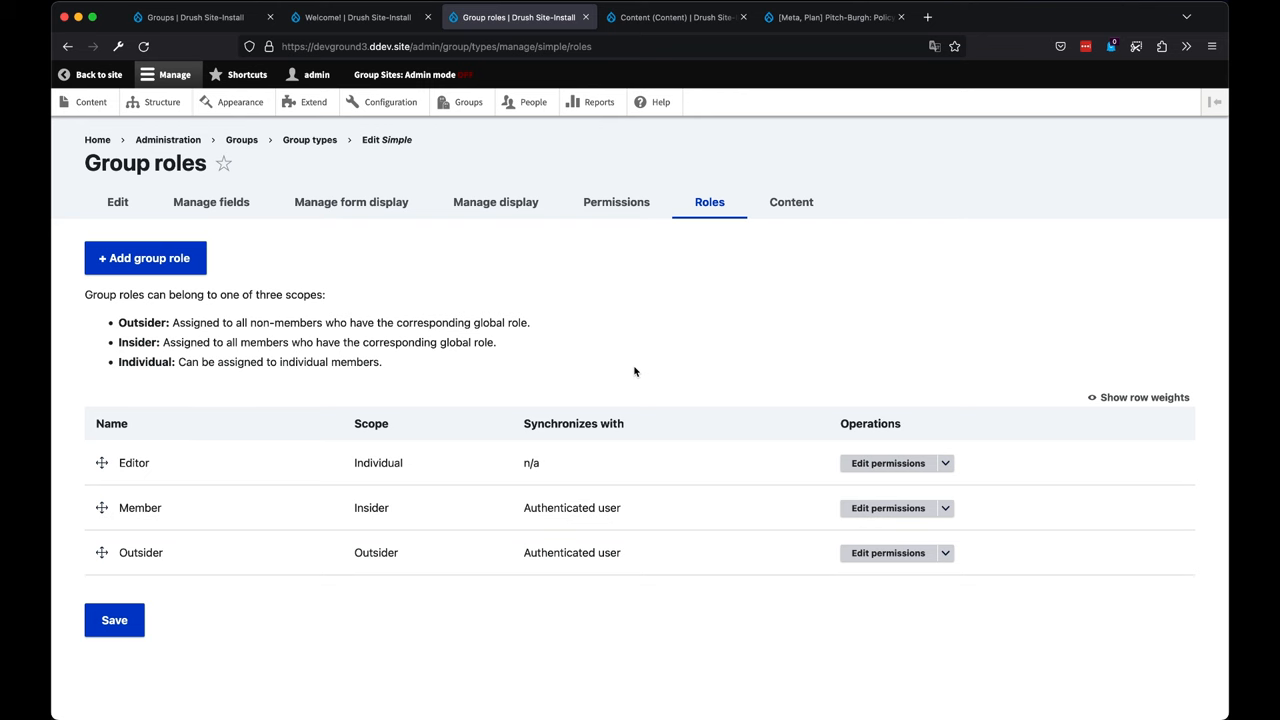
{"action": "mouse_move", "coordinate": [429, 621]}
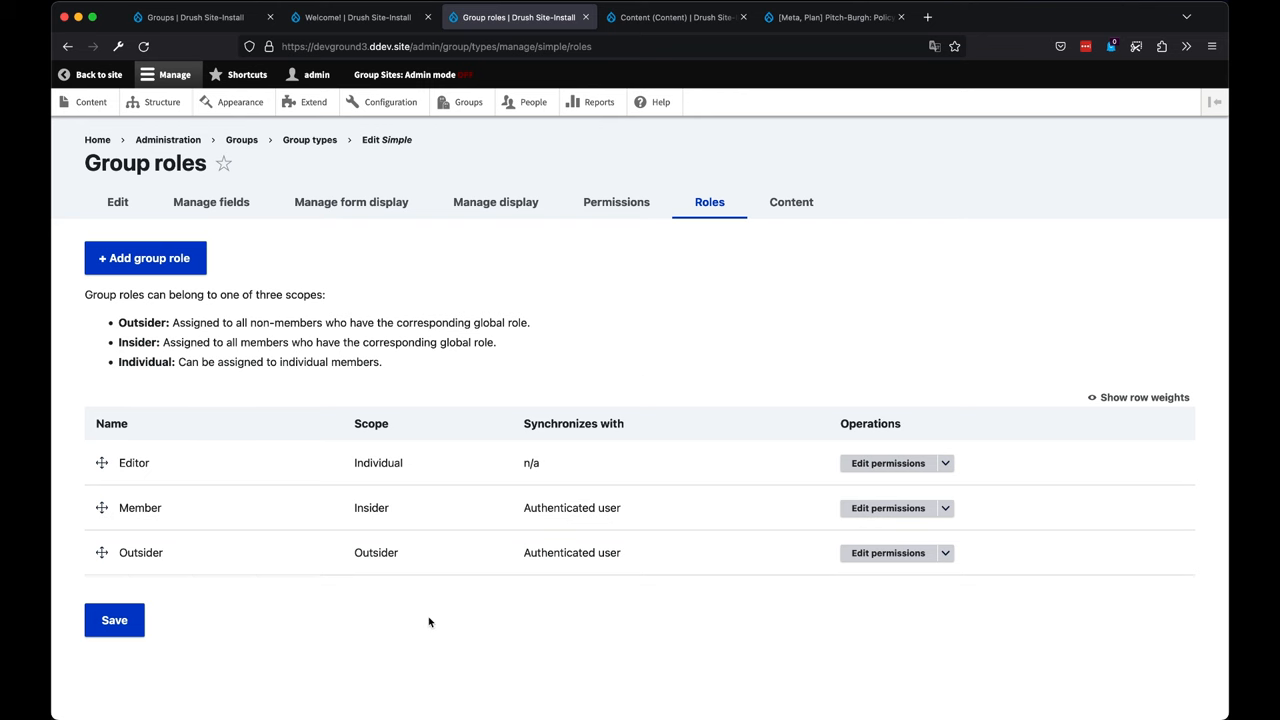
{"action": "mouse_move", "coordinate": [444, 565]}
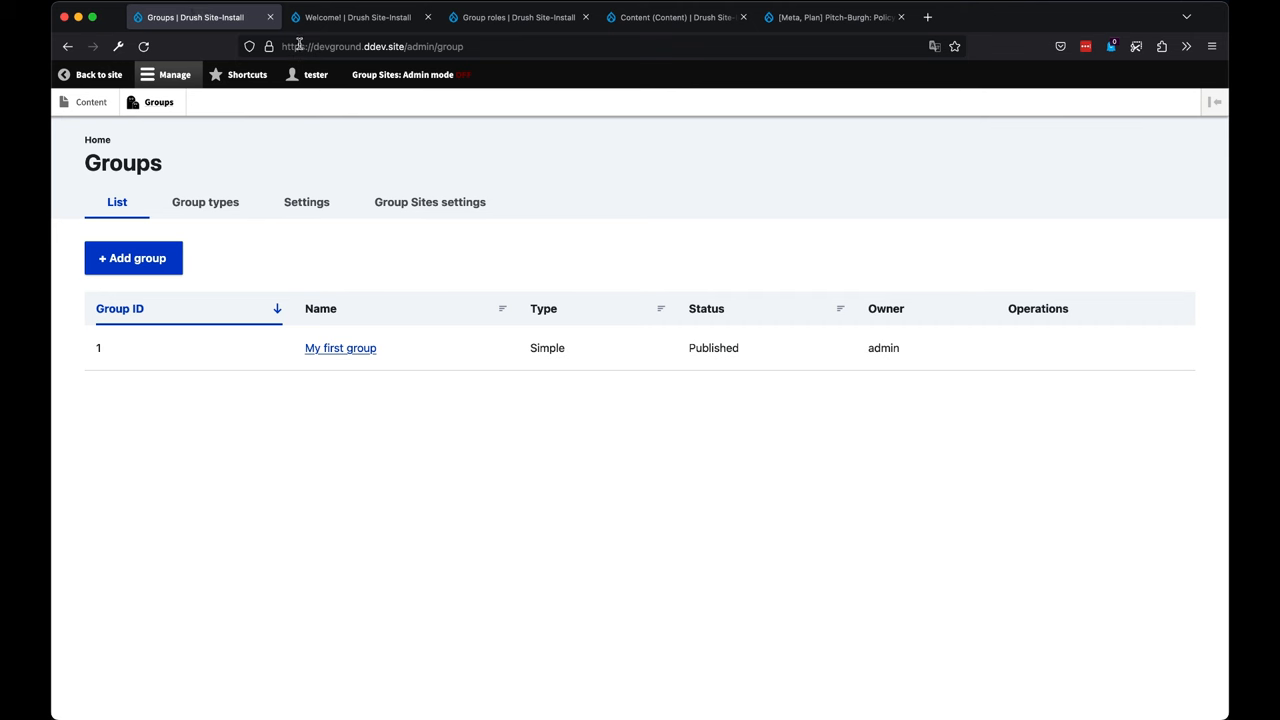
{"action": "mouse_move", "coordinate": [459, 46]}
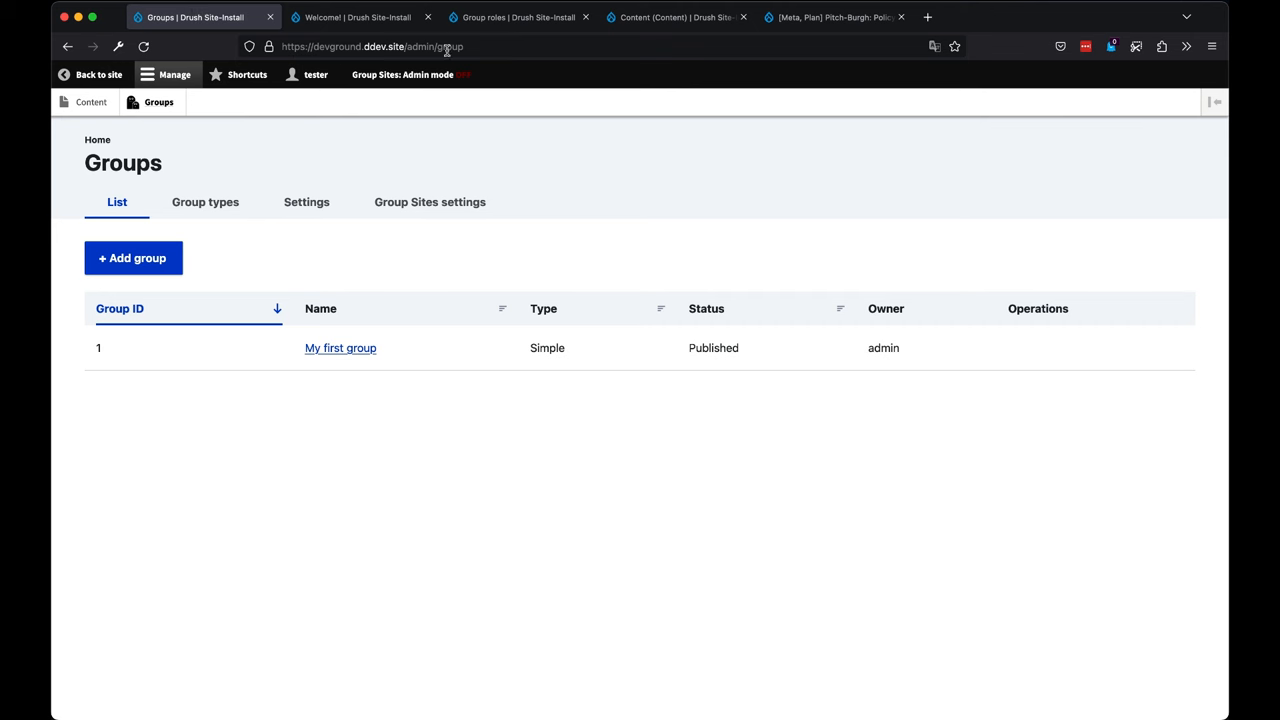
{"action": "mouse_move", "coordinate": [314, 355]}
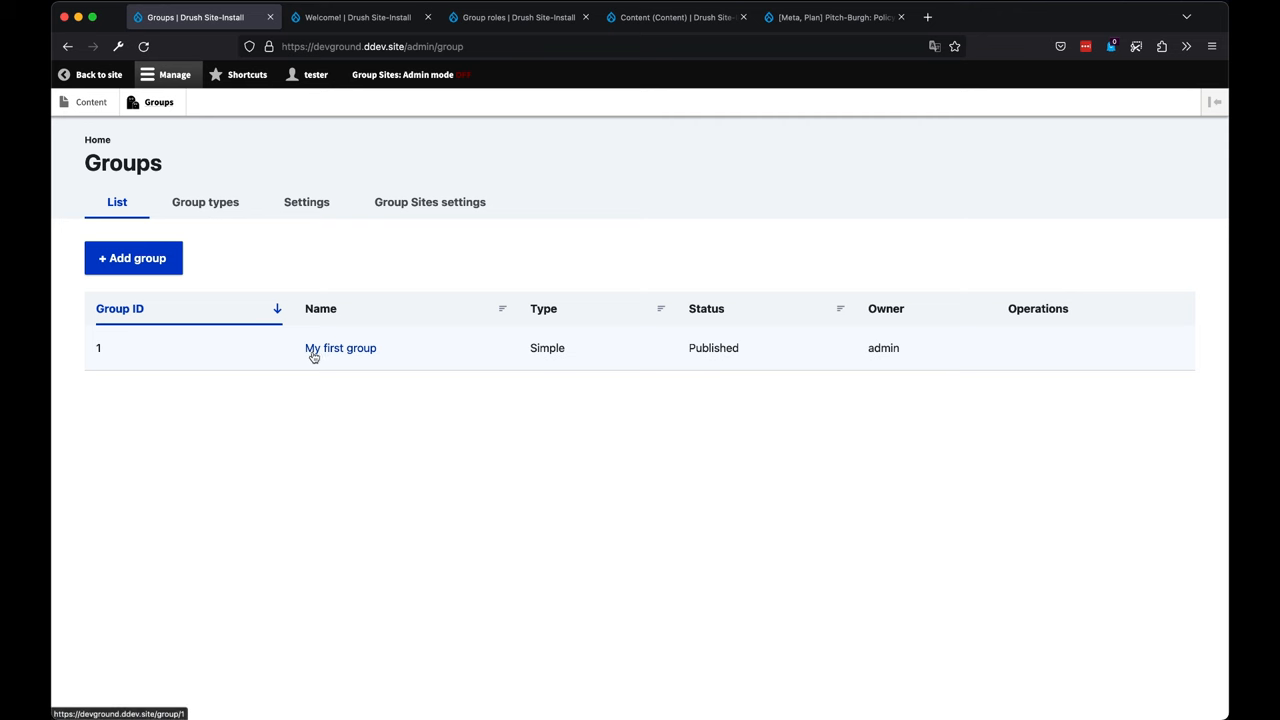
- Compare both sites' group and content lists; devground shows tester only My first group page
{"action": "left_click", "coordinate": [360, 17]}
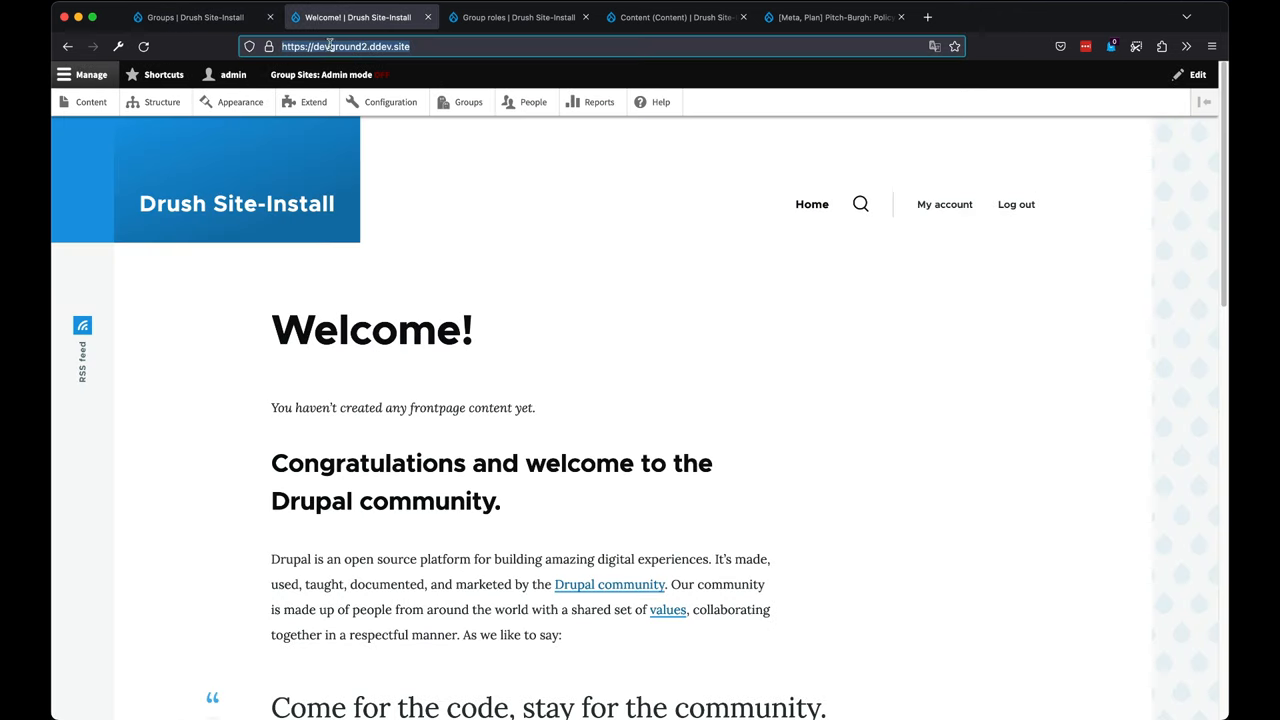
{"action": "left_click", "coordinate": [468, 101]}
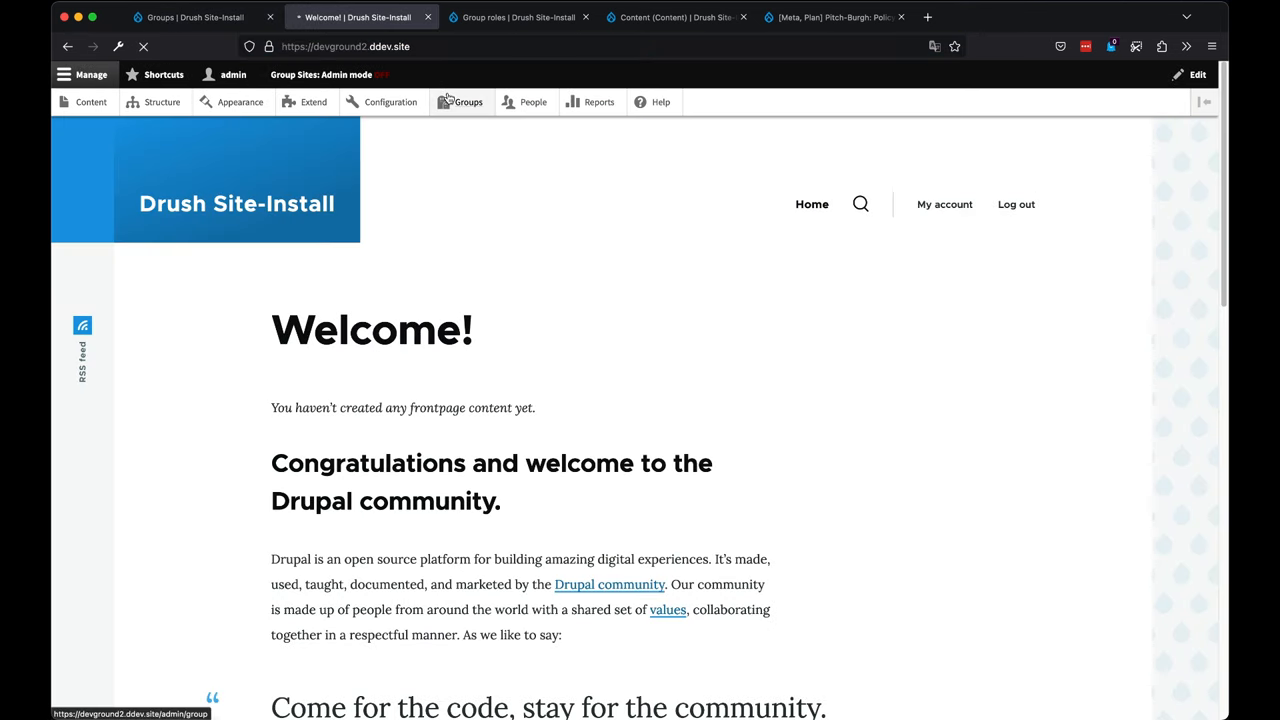
{"action": "left_click", "coordinate": [468, 101]}
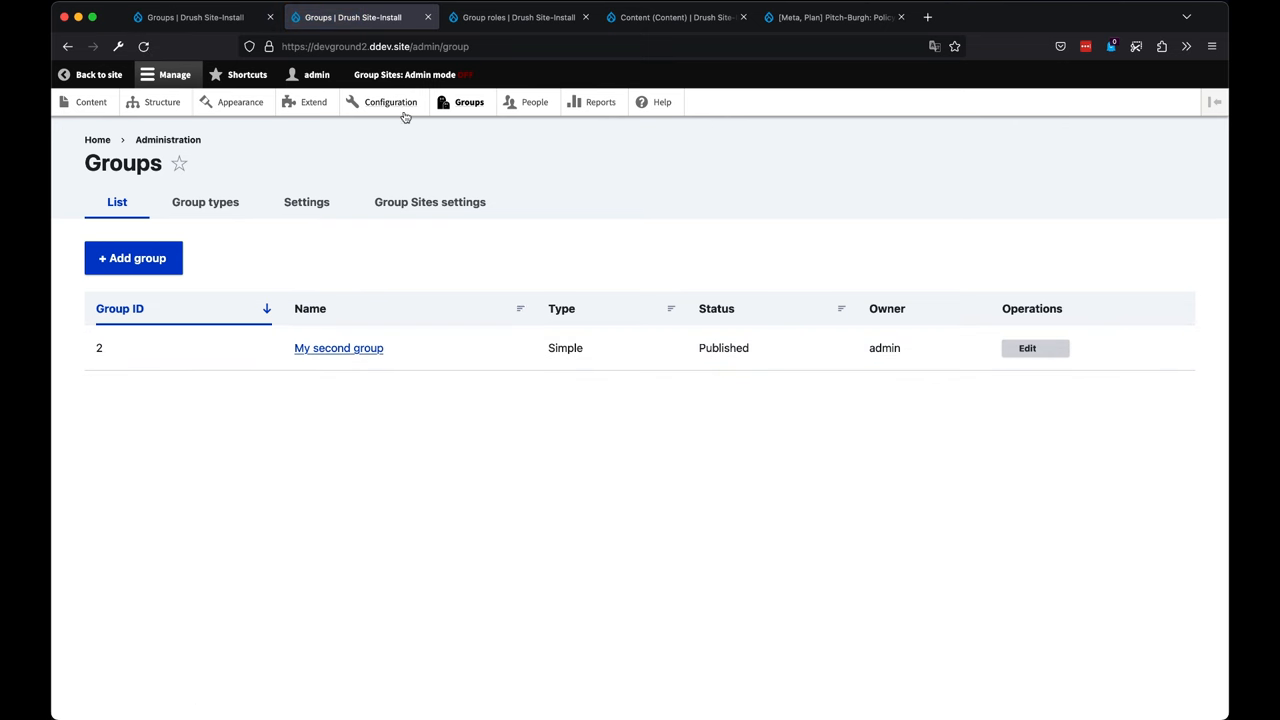
{"action": "left_click", "coordinate": [77, 102]}
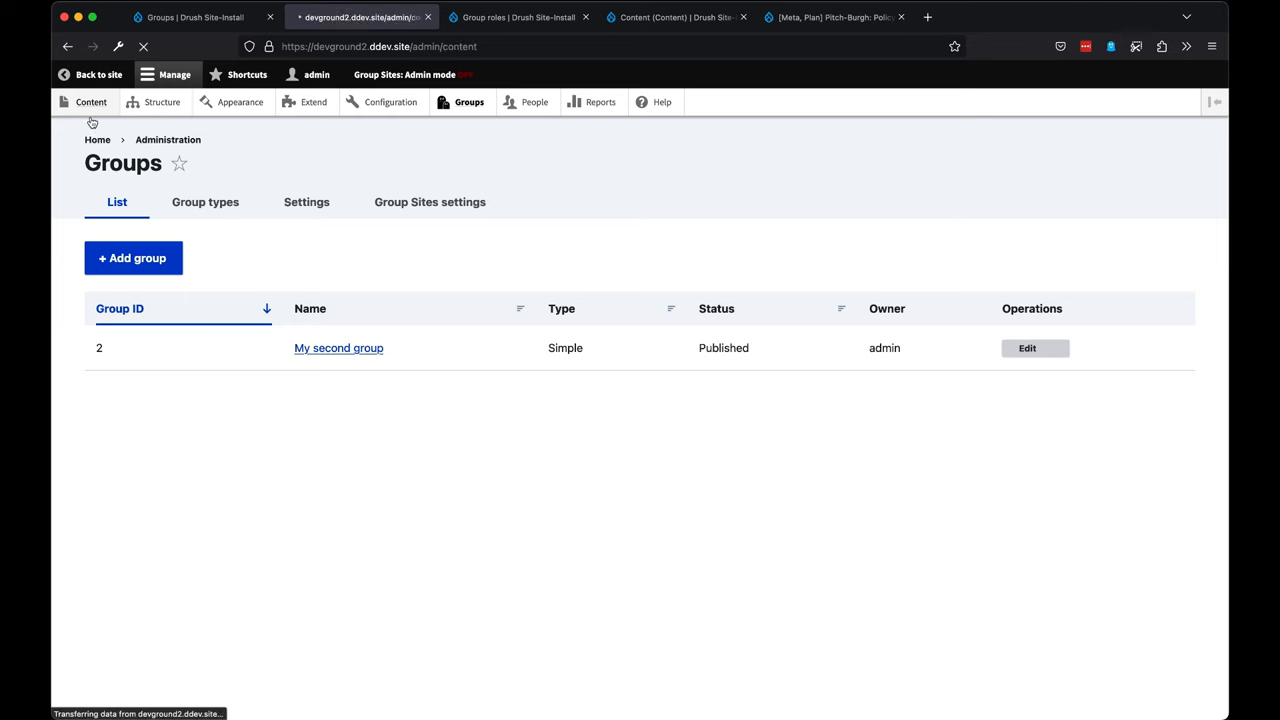
{"action": "left_click", "coordinate": [82, 102]}
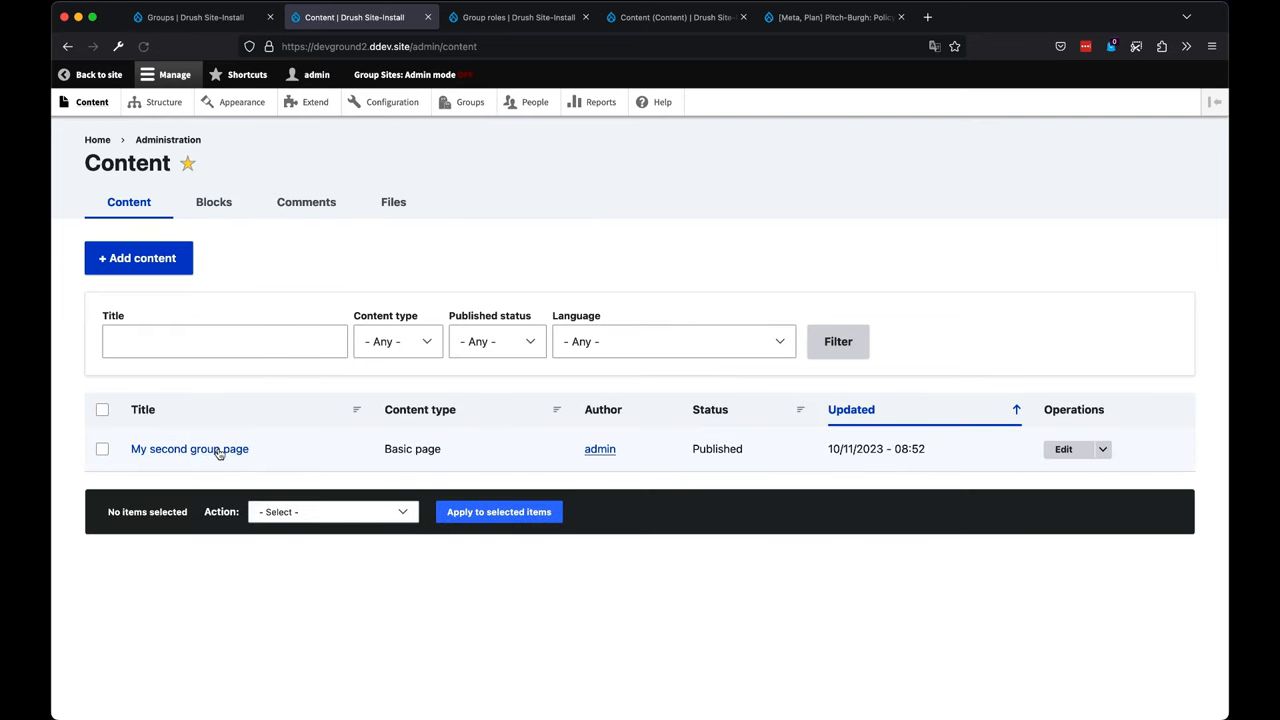
{"action": "left_click", "coordinate": [195, 18]}
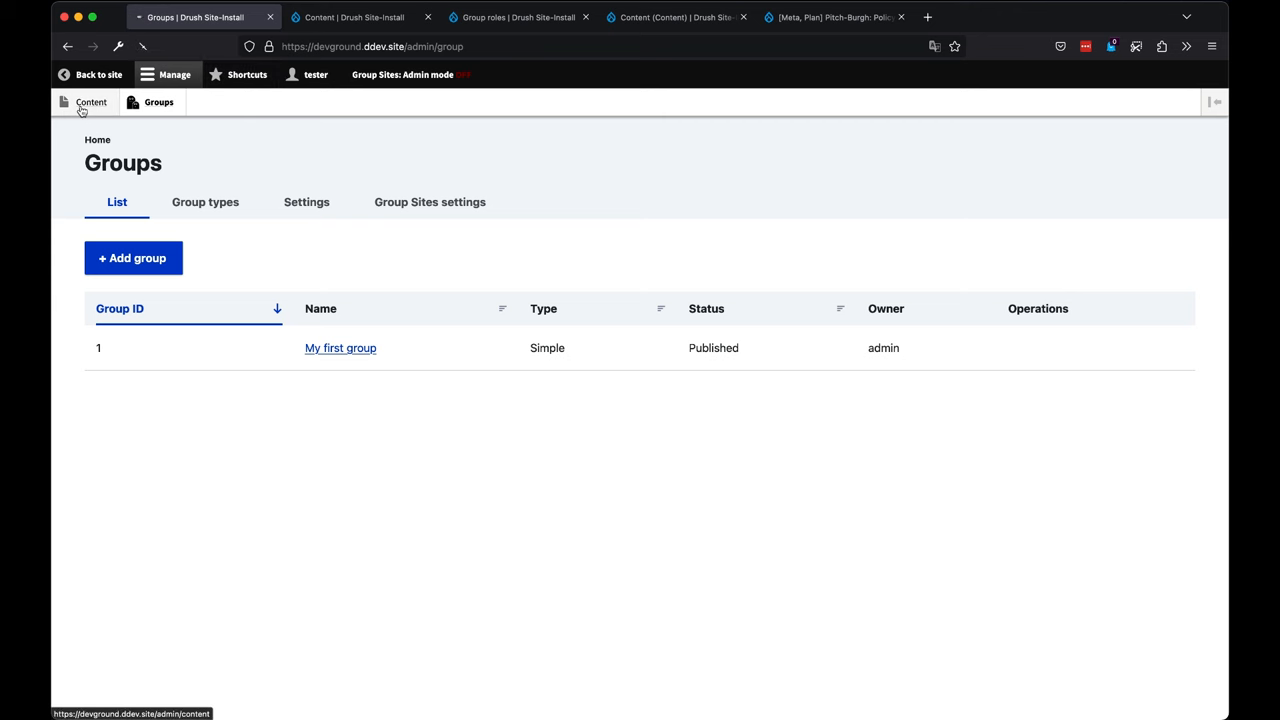
{"action": "left_click", "coordinate": [84, 102]}
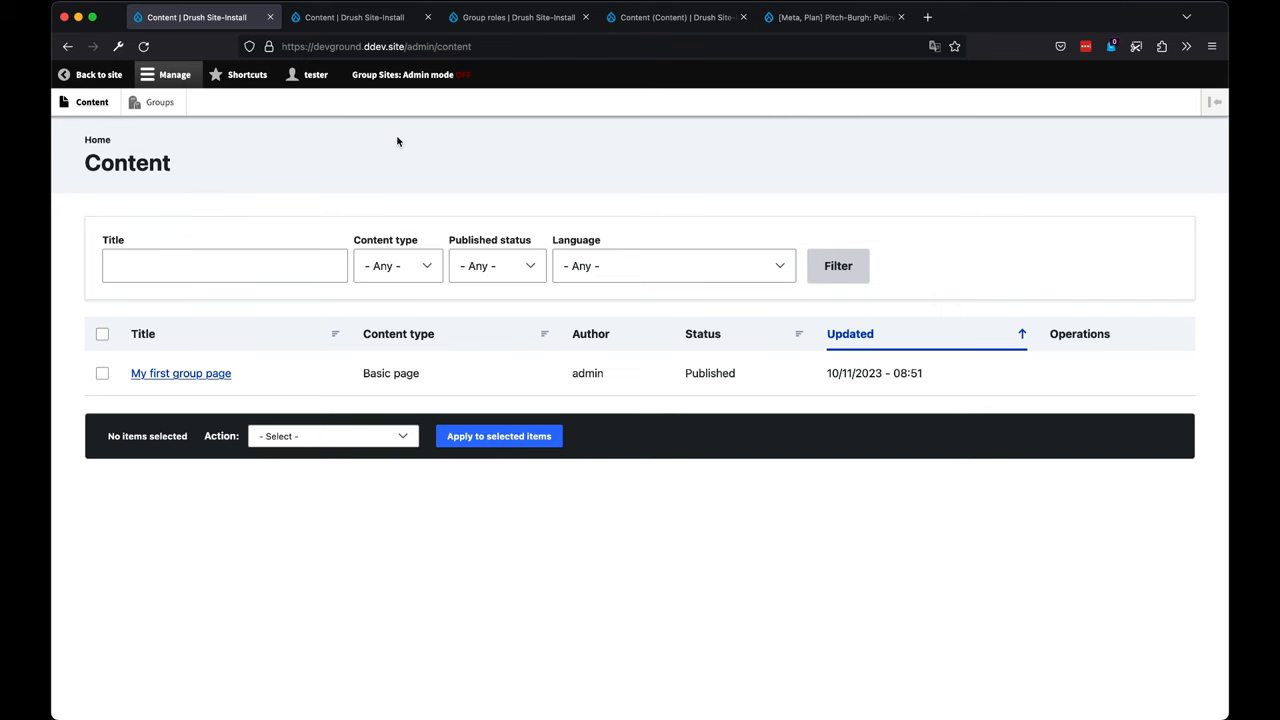
{"action": "mouse_move", "coordinate": [421, 84]}
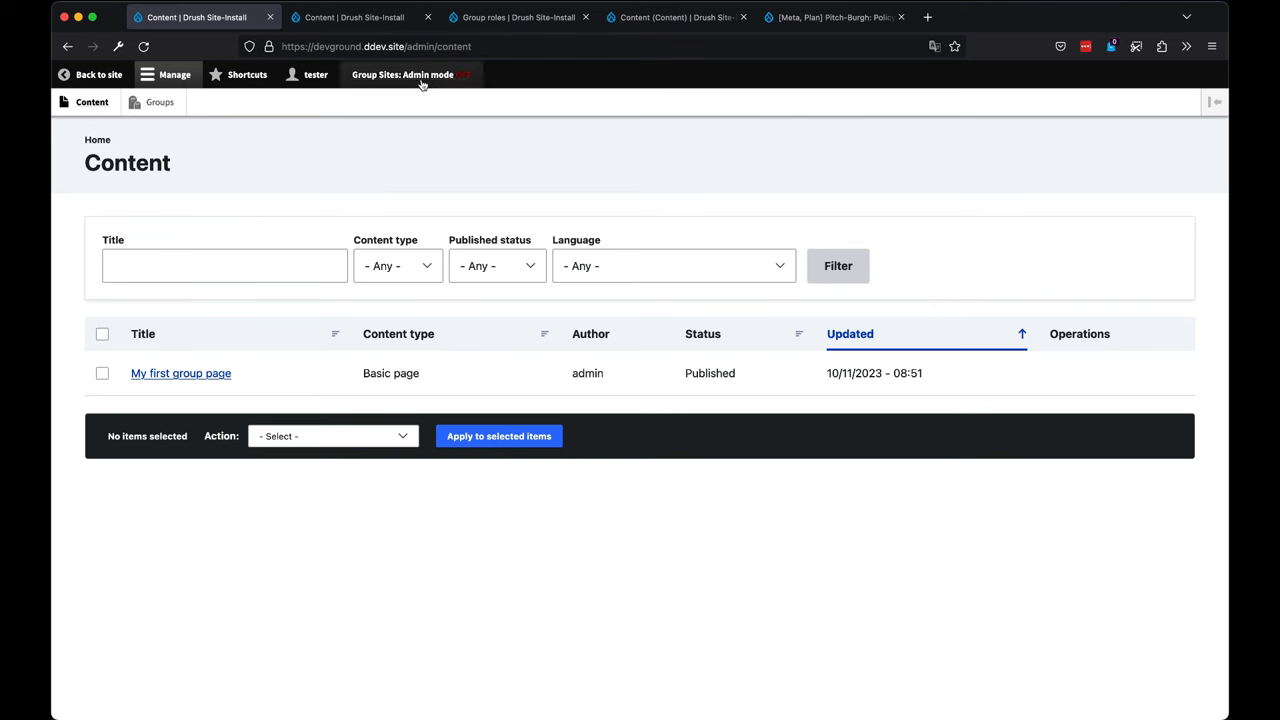
{"action": "mouse_move", "coordinate": [403, 74]}
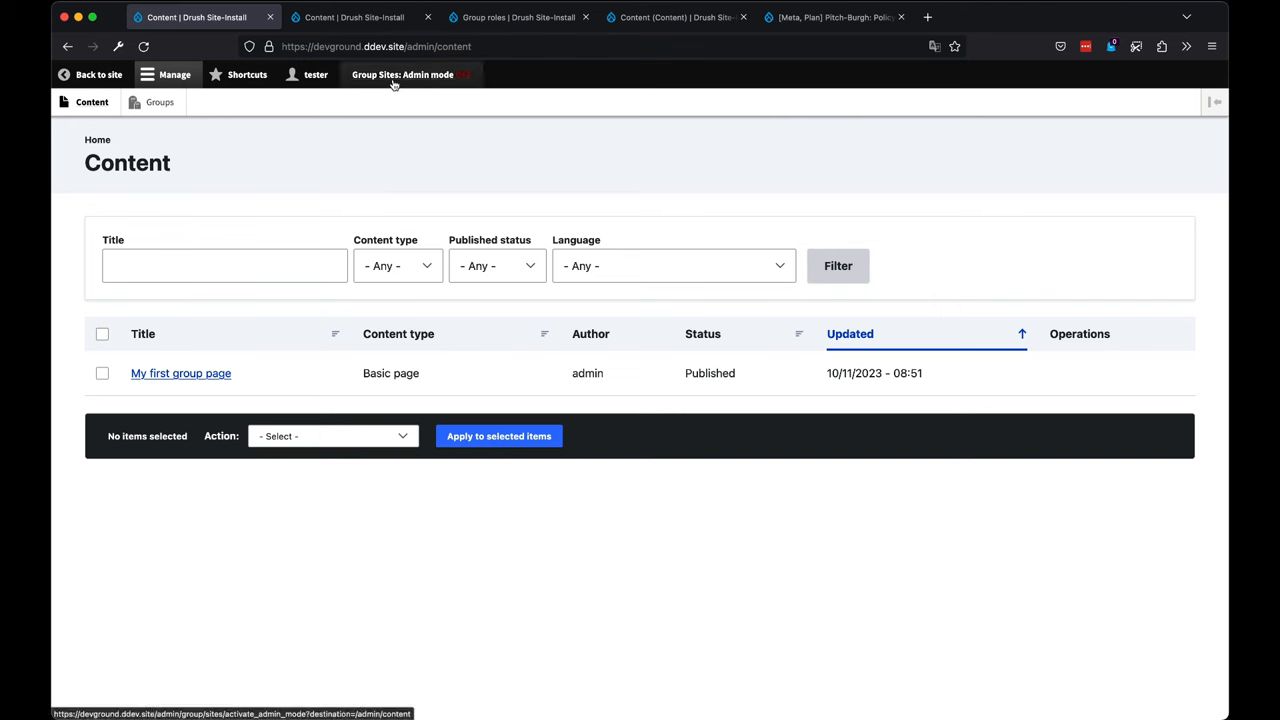
{"action": "mouse_move", "coordinate": [432, 84]}
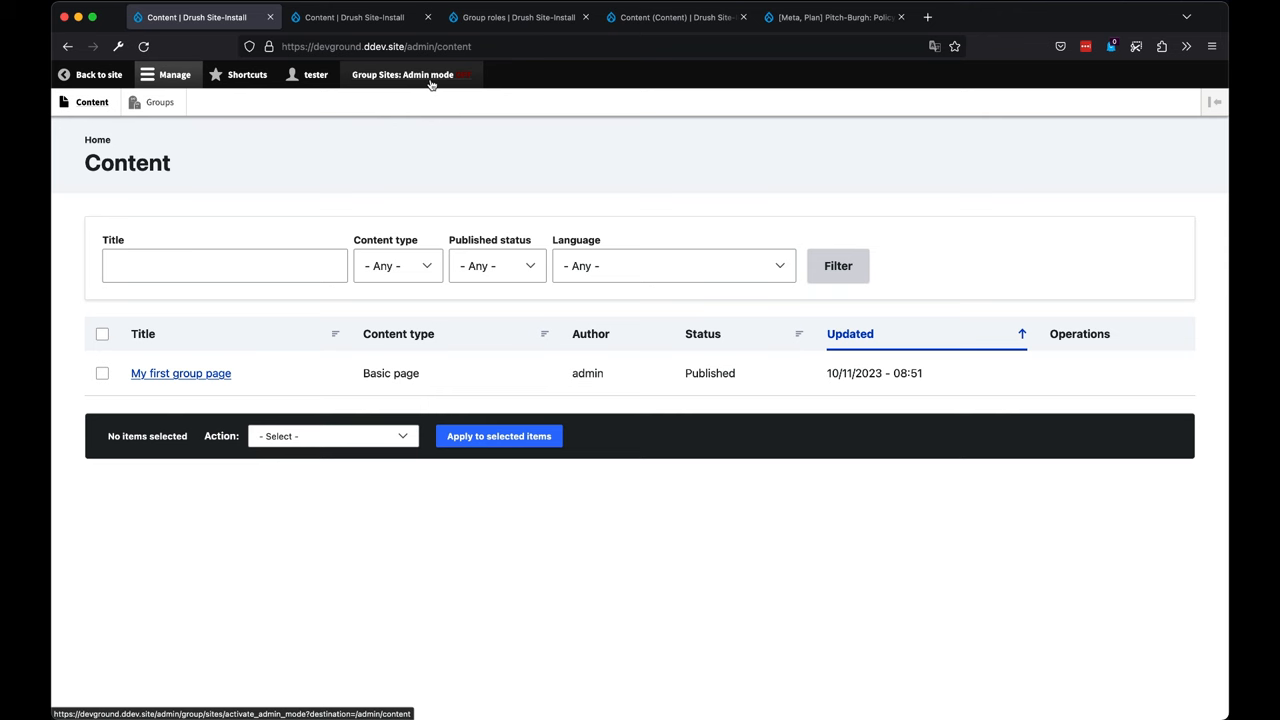
- Enable Group Sites admin mode, check Groups, and inspect the Content view's rewritten preview query
{"action": "left_click", "coordinate": [429, 74]}
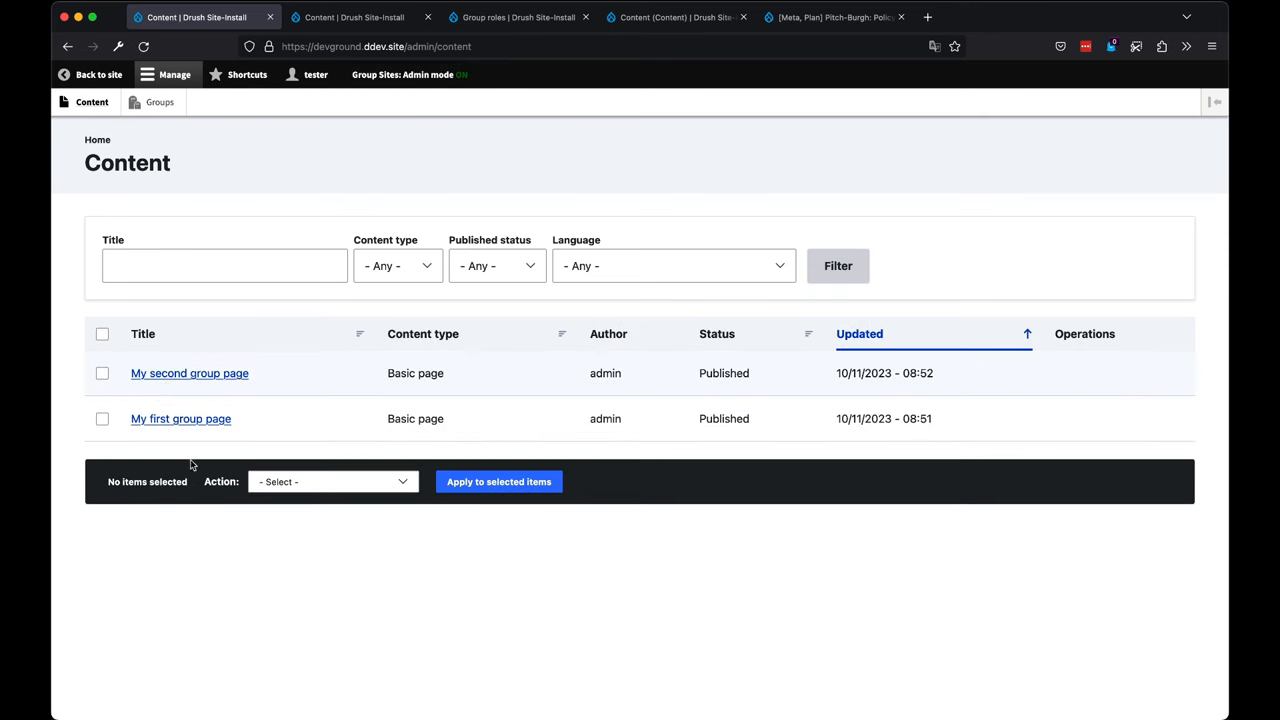
{"action": "mouse_move", "coordinate": [176, 419]}
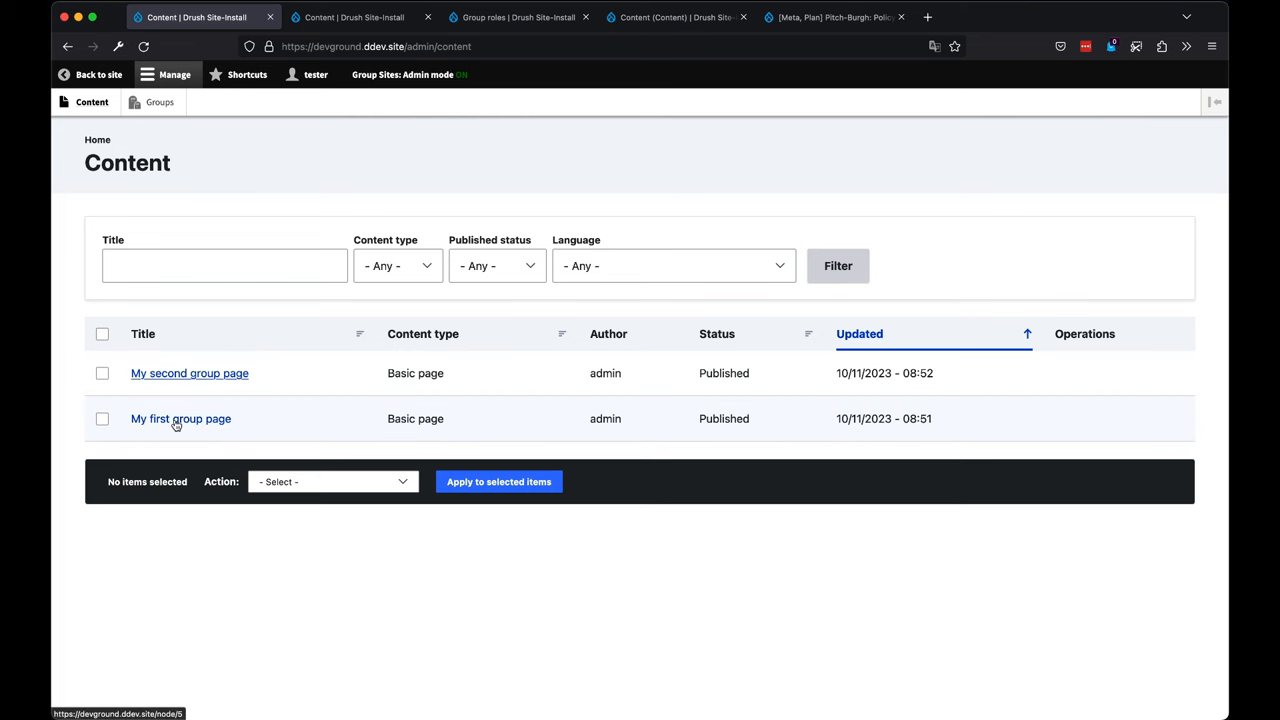
{"action": "mouse_move", "coordinate": [210, 380]}
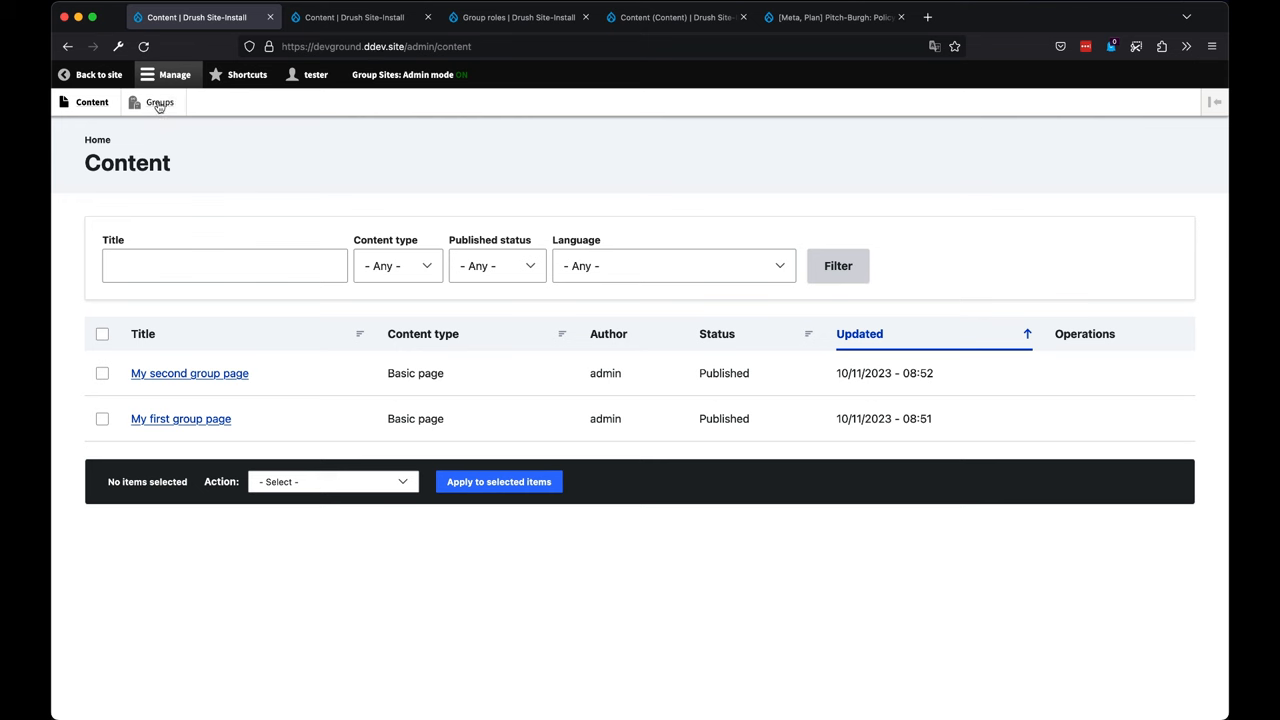
{"action": "left_click", "coordinate": [159, 102]}
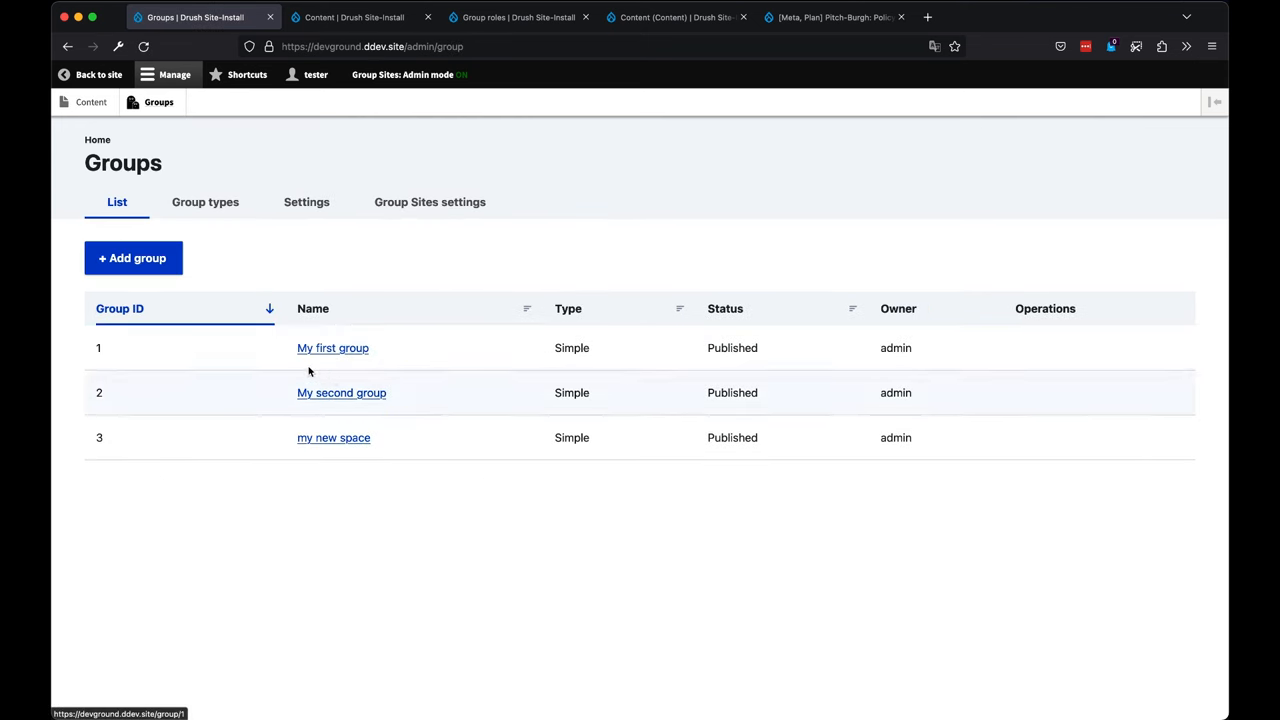
{"action": "mouse_move", "coordinate": [419, 371]}
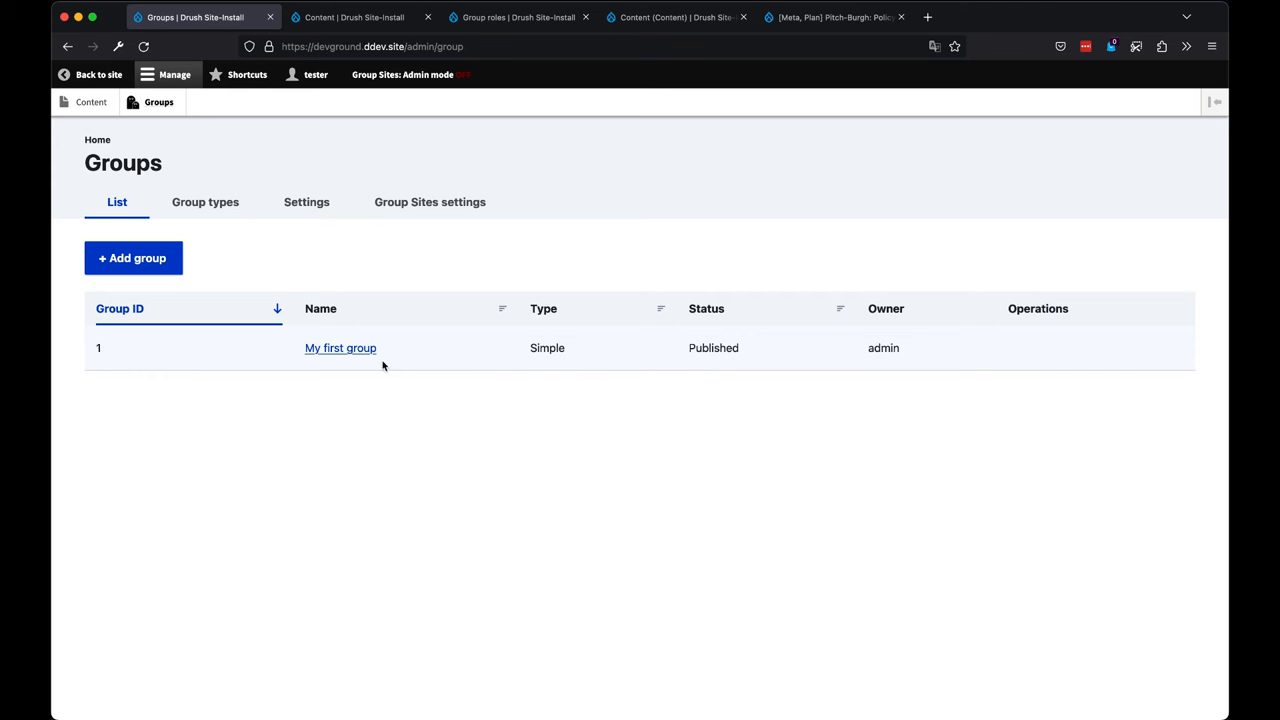
{"action": "mouse_move", "coordinate": [397, 351]}
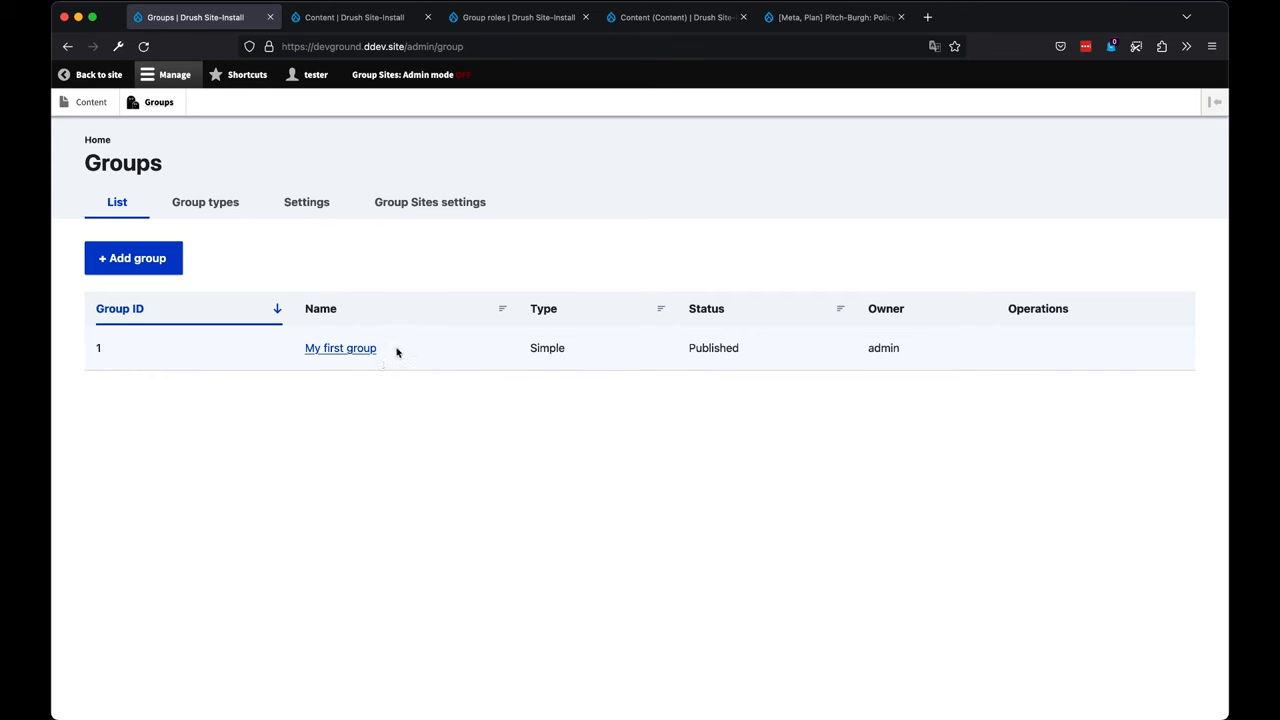
{"action": "mouse_move", "coordinate": [423, 340]}
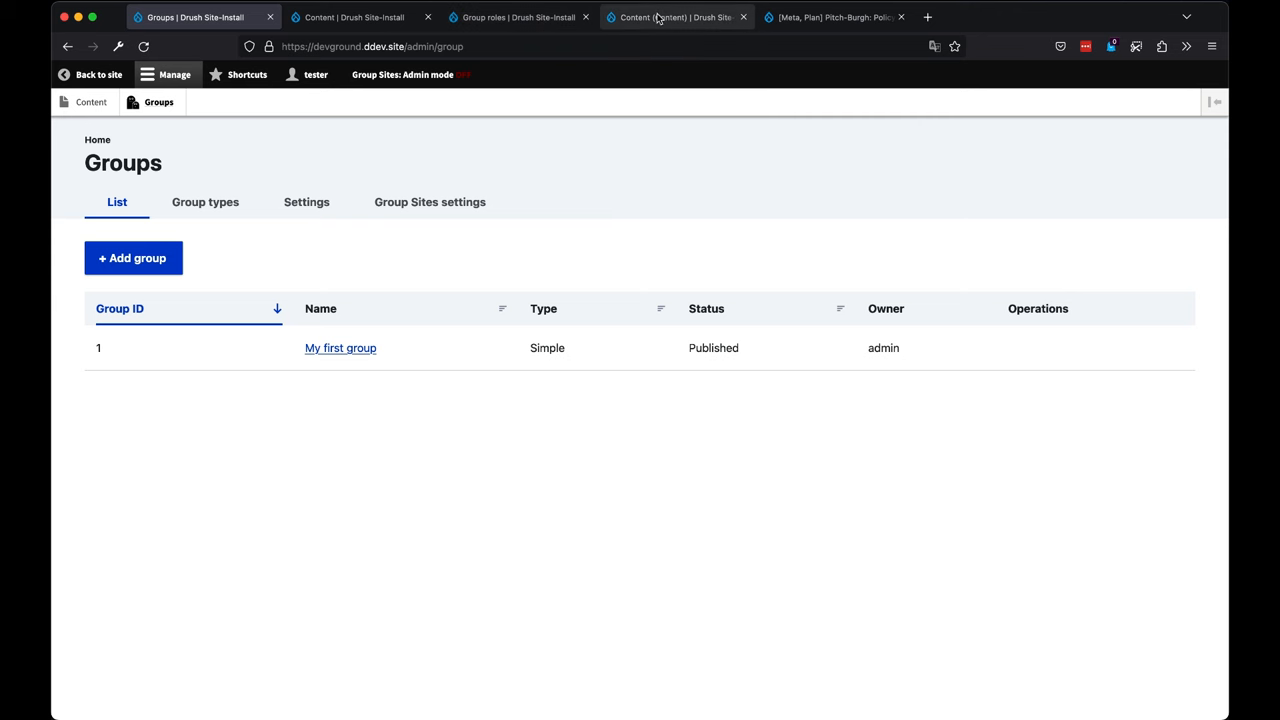
{"action": "left_click", "coordinate": [676, 17]}
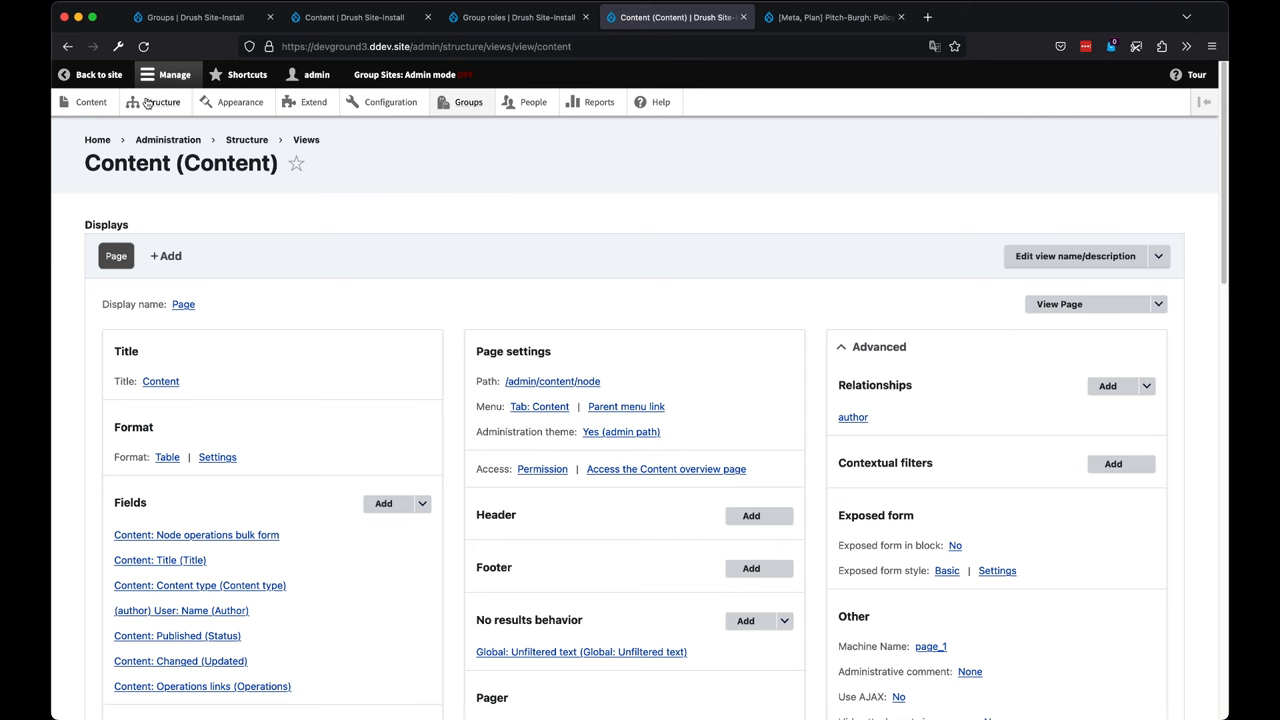
{"action": "mouse_move", "coordinate": [486, 324]}
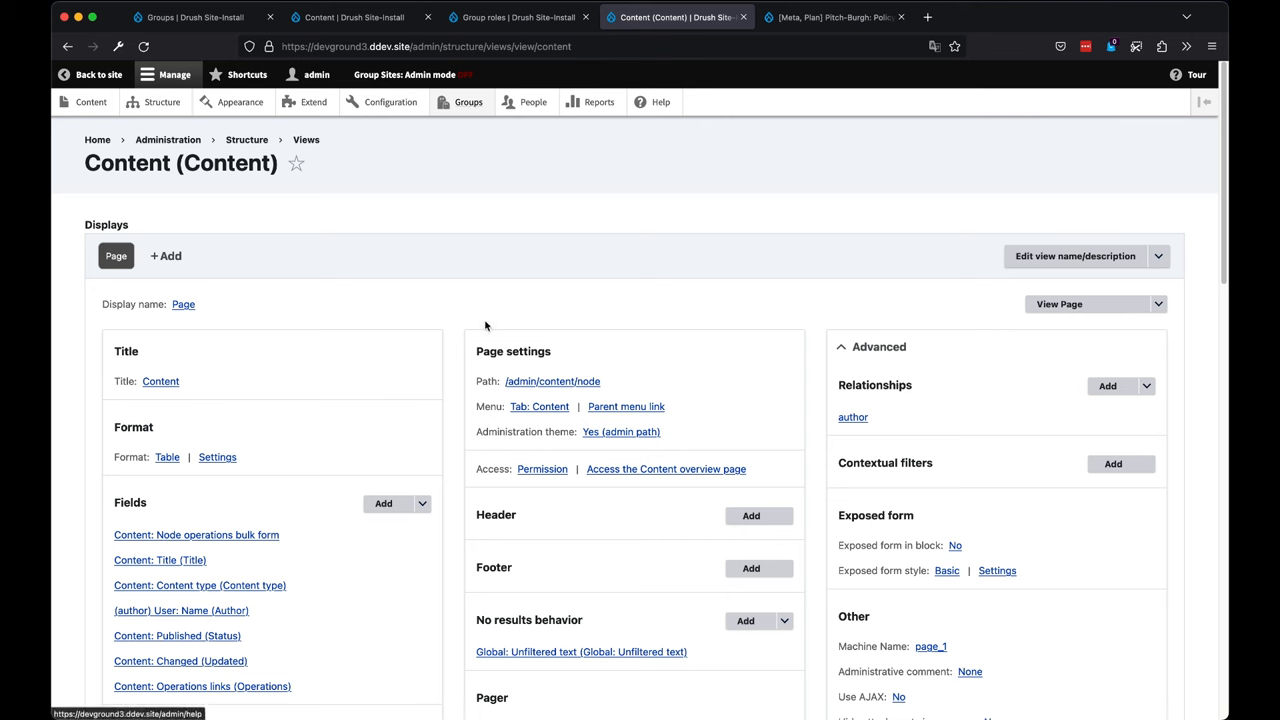
{"action": "mouse_move", "coordinate": [448, 85]}
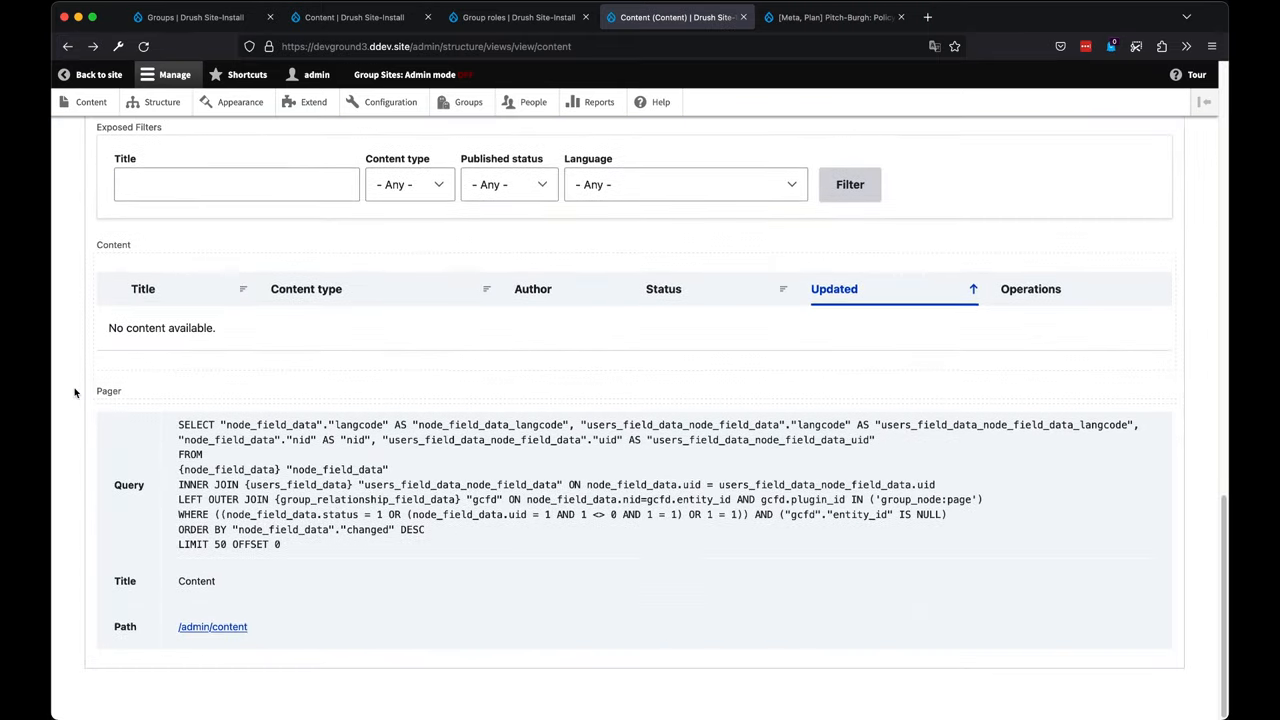
{"action": "mouse_move", "coordinate": [158, 320]}
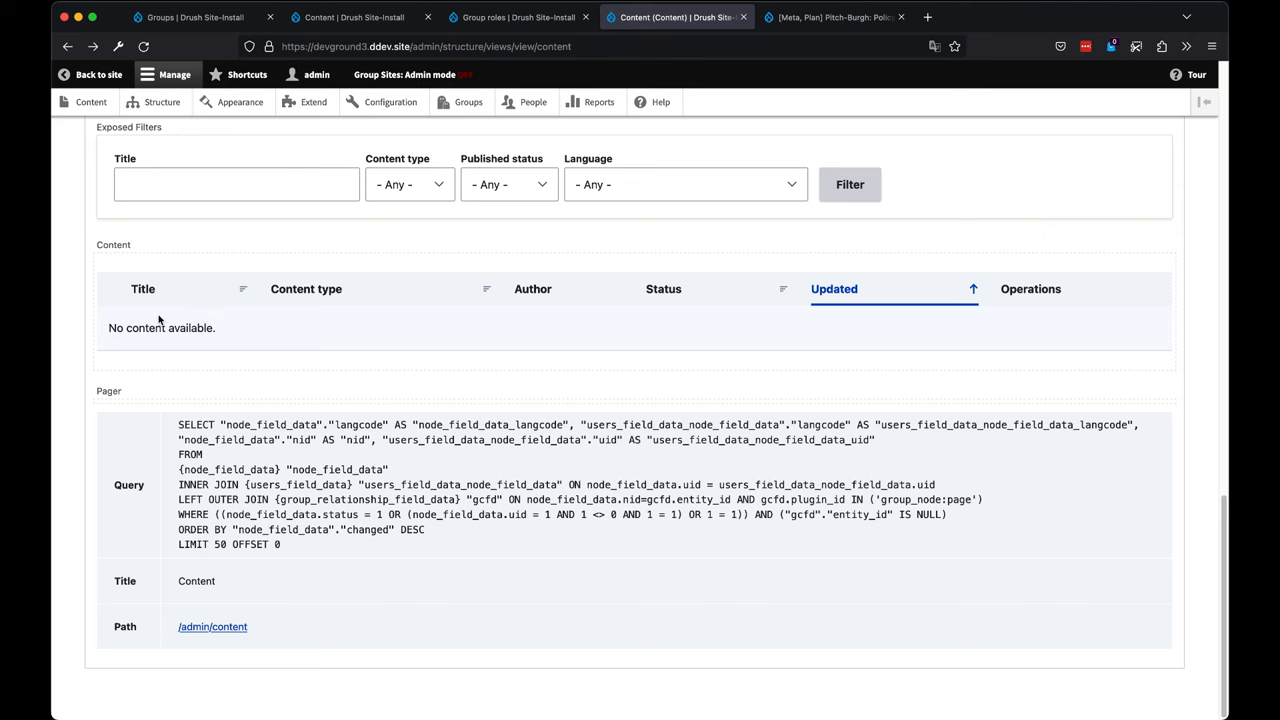
{"action": "left_click_drag", "start_coordinate": [178, 514], "coordinate": [425, 529]}
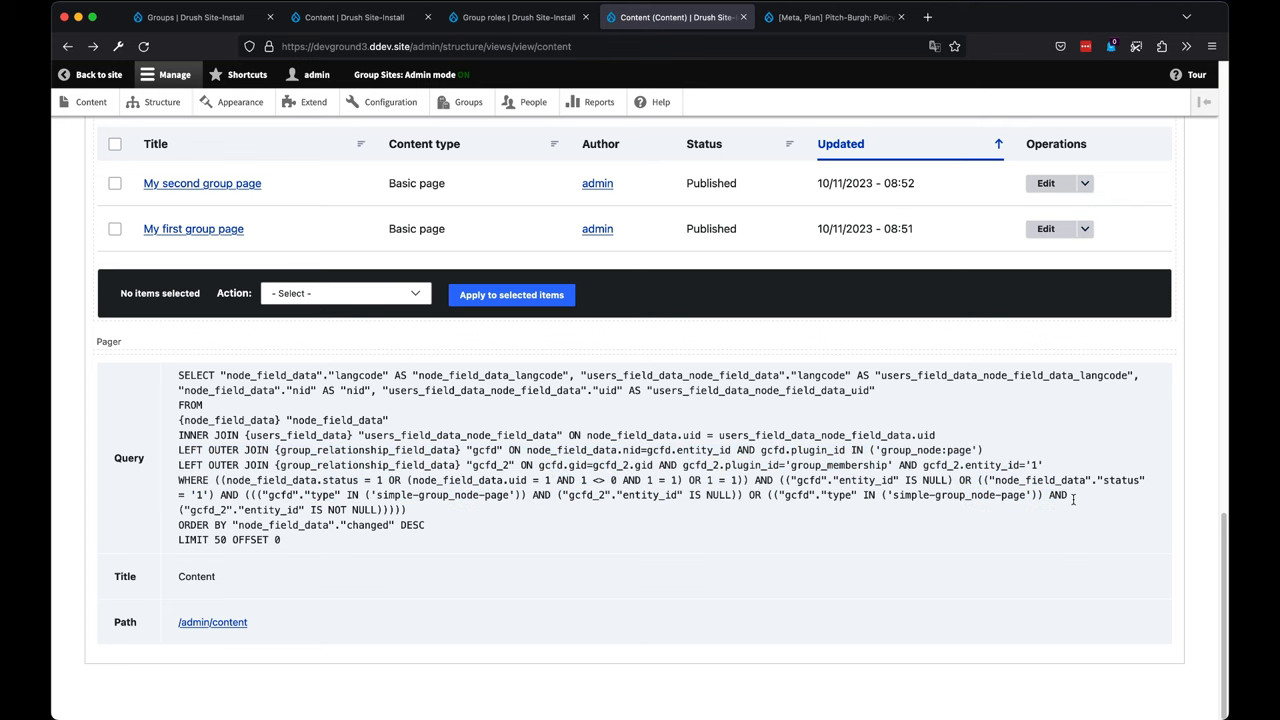
{"action": "mouse_move", "coordinate": [534, 430]}
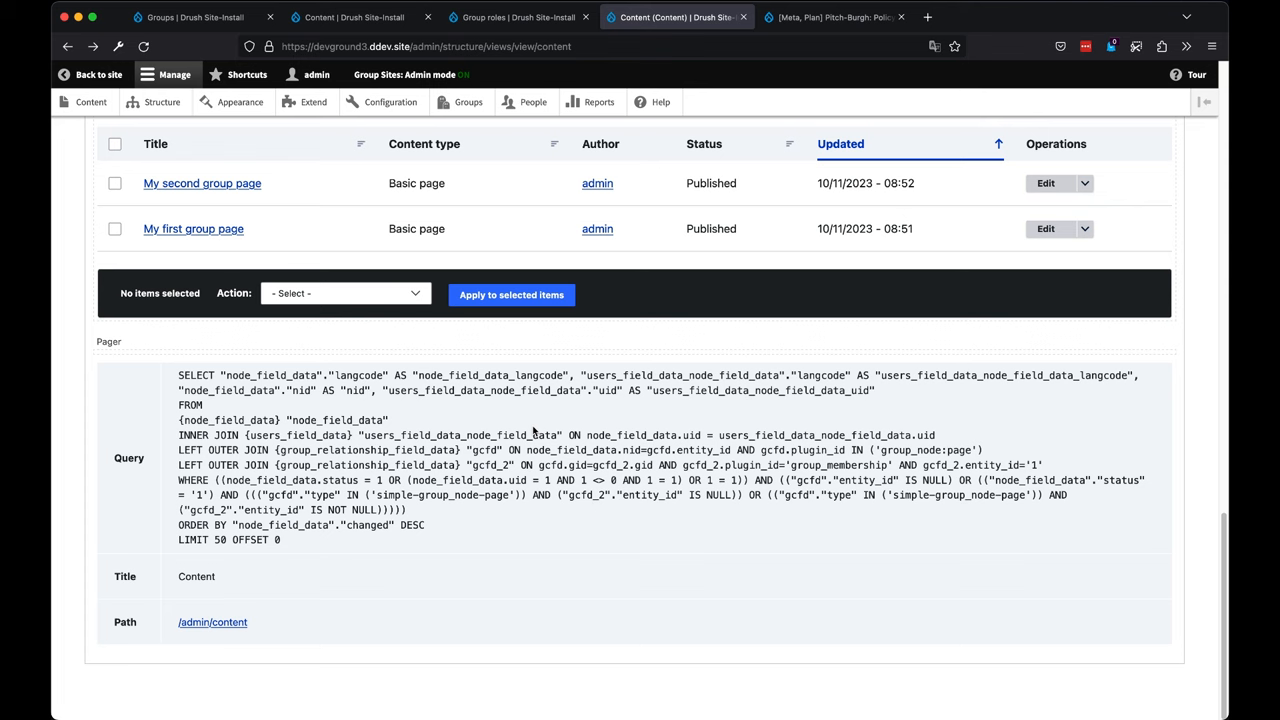
{"action": "mouse_move", "coordinate": [302, 478]}
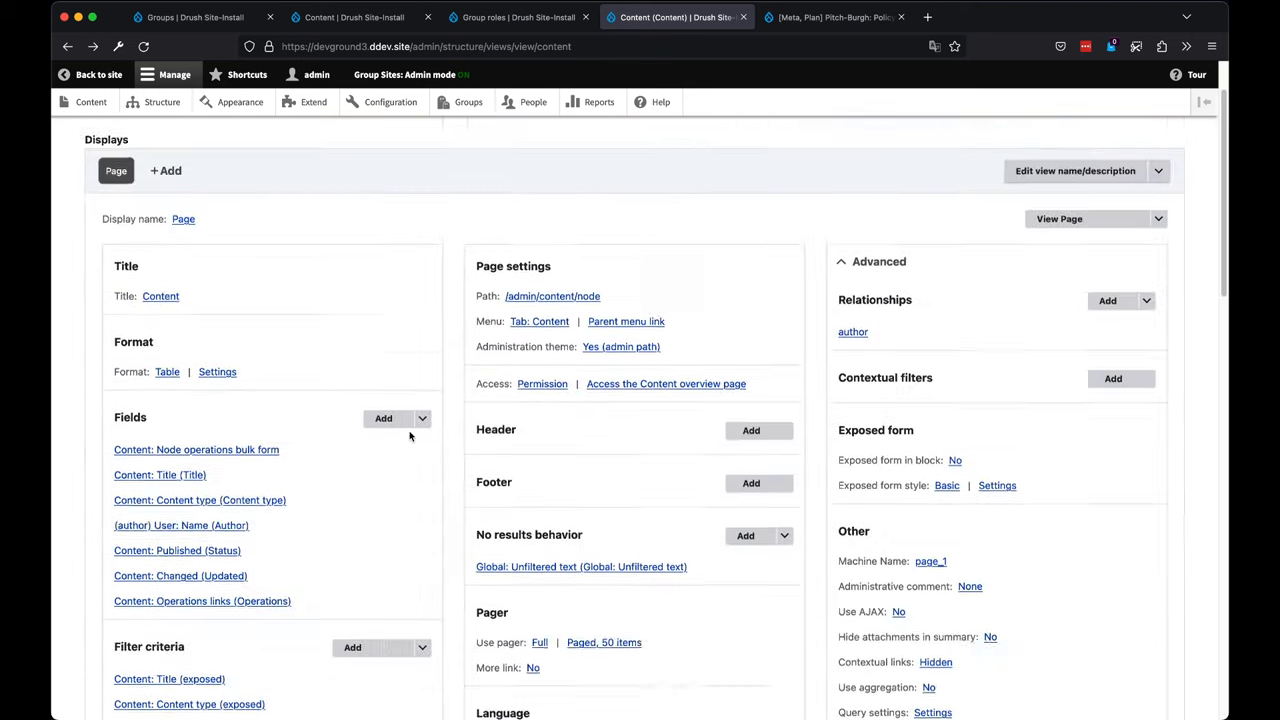
- Log out and sign back into the second site as administrator, then reach Views
{"action": "left_click", "coordinate": [350, 17]}
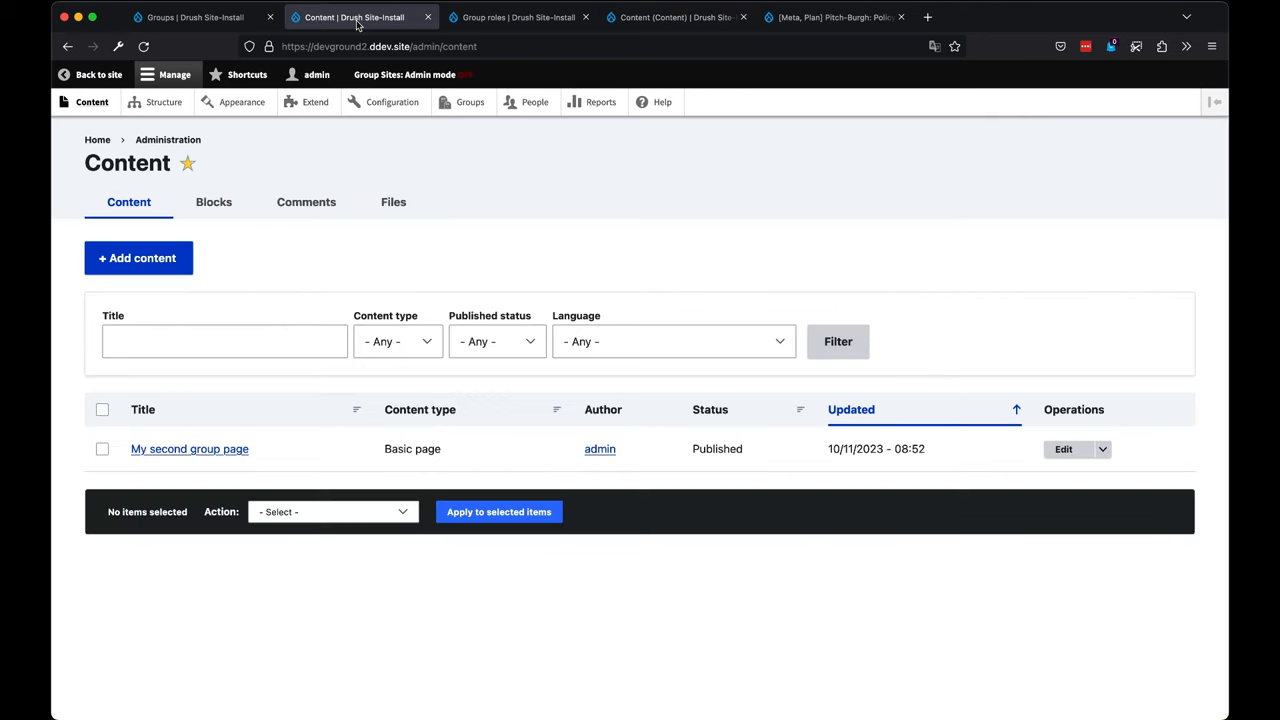
{"action": "mouse_move", "coordinate": [96, 139]}
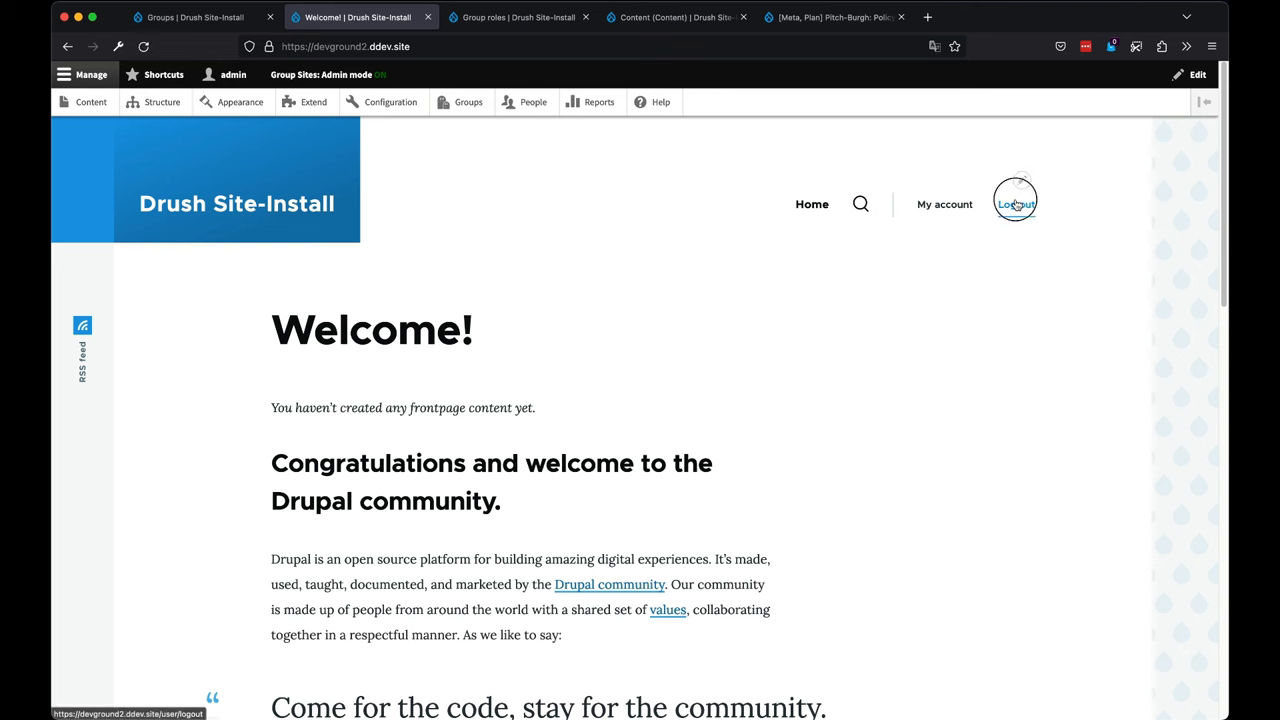
{"action": "left_click", "coordinate": [1016, 204]}
{"action": "type", "text": "a"}
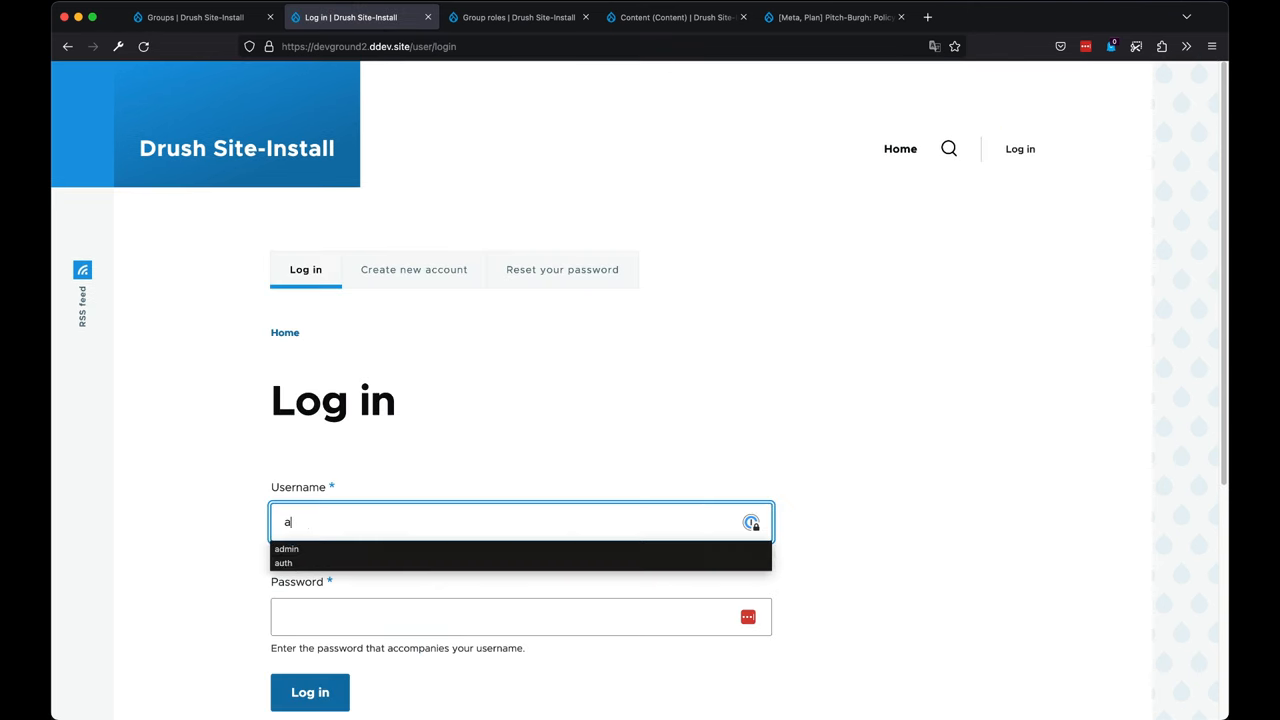
{"action": "type", "text": "••••"}
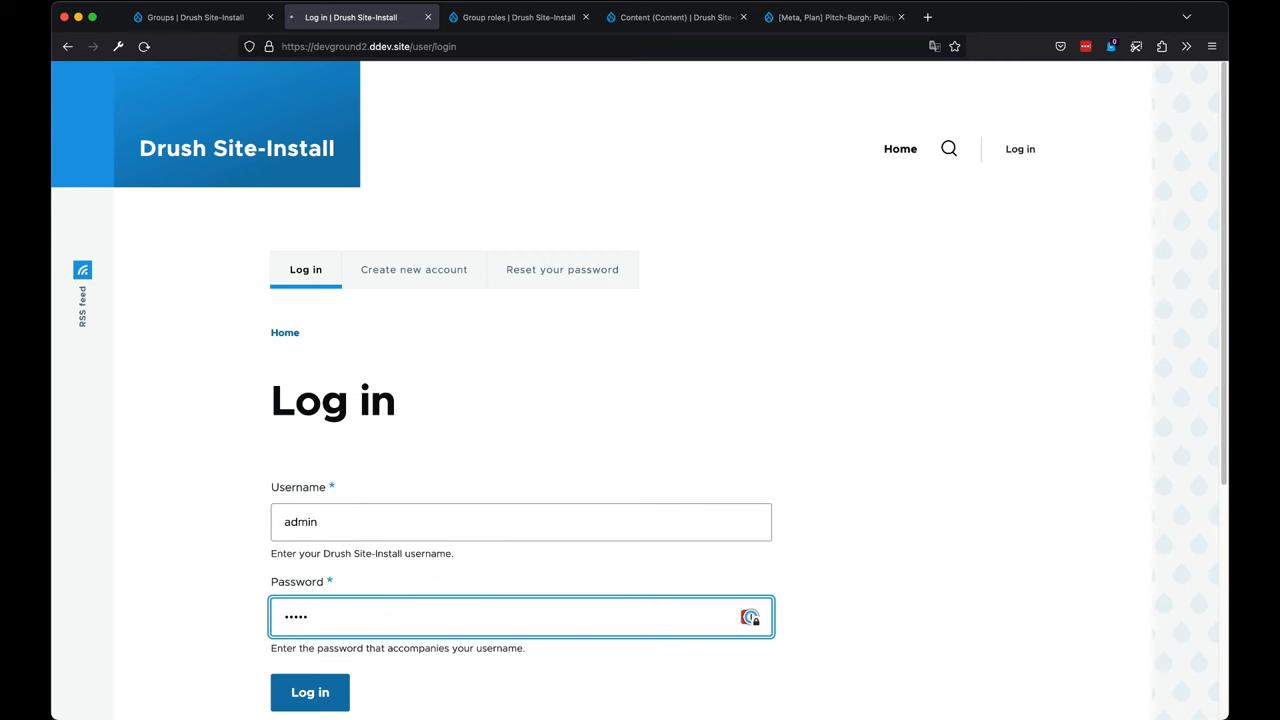
{"action": "left_click", "coordinate": [310, 692]}
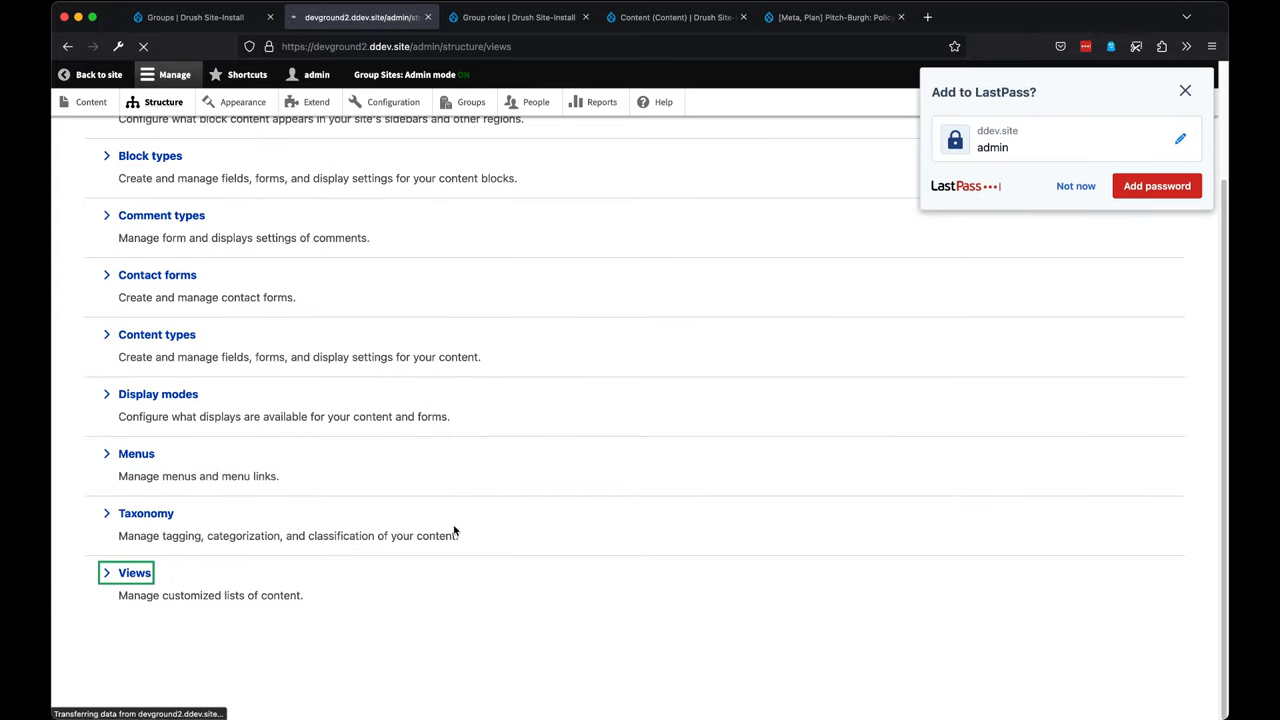
- Edit the Content view and scroll its preview showing only My second group page and query
{"action": "left_click", "coordinate": [131, 572]}
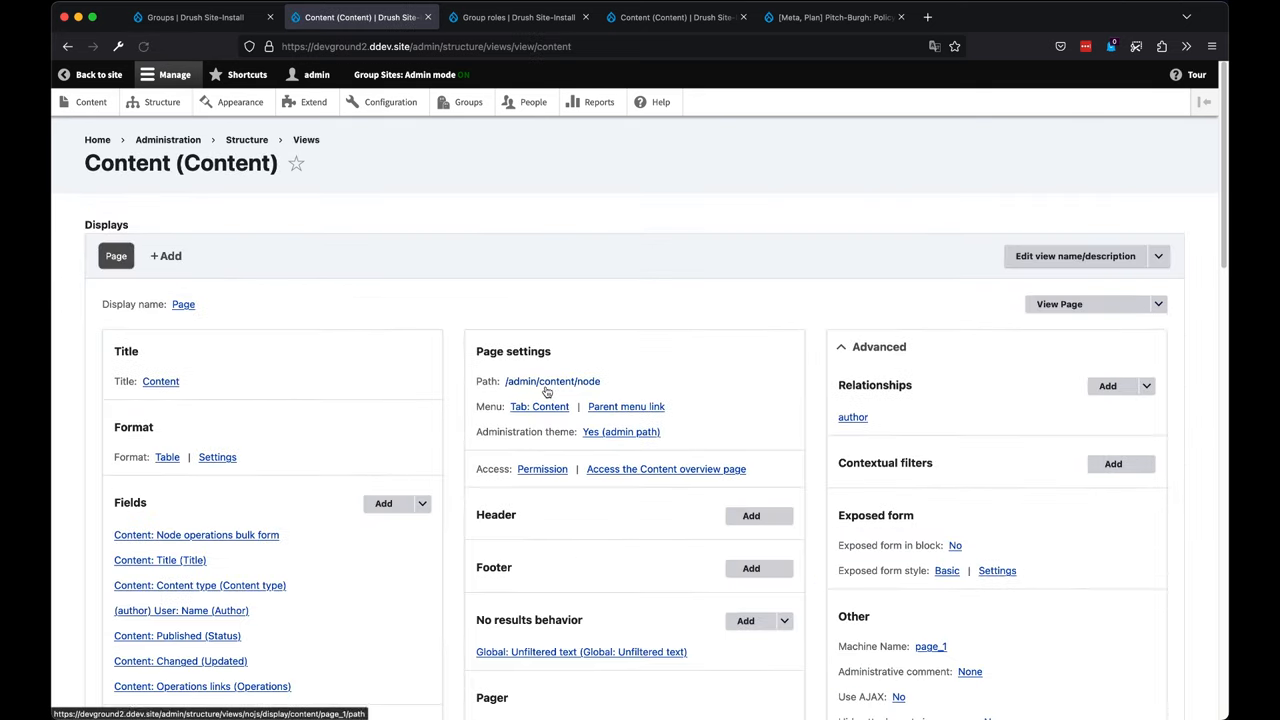
{"action": "scroll", "scroll_direction": "down", "scroll_amount": 3}
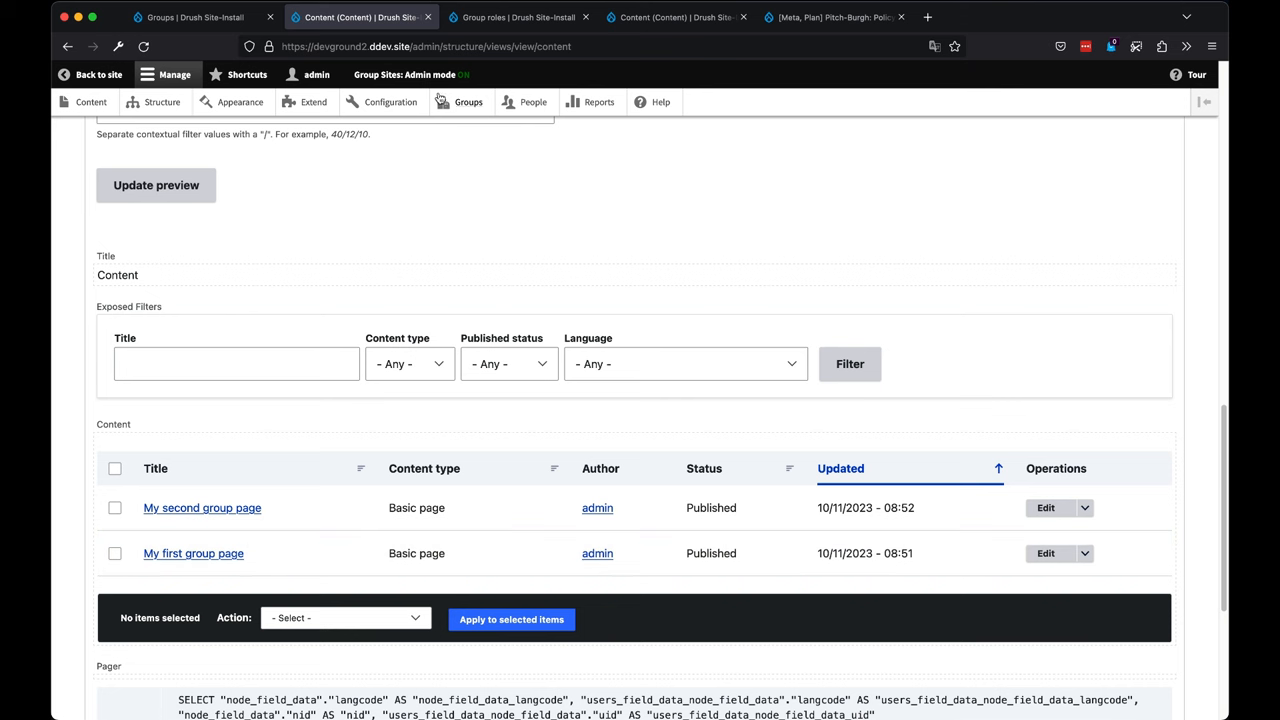
{"action": "scroll", "scroll_direction": "down", "scroll_amount": 3}
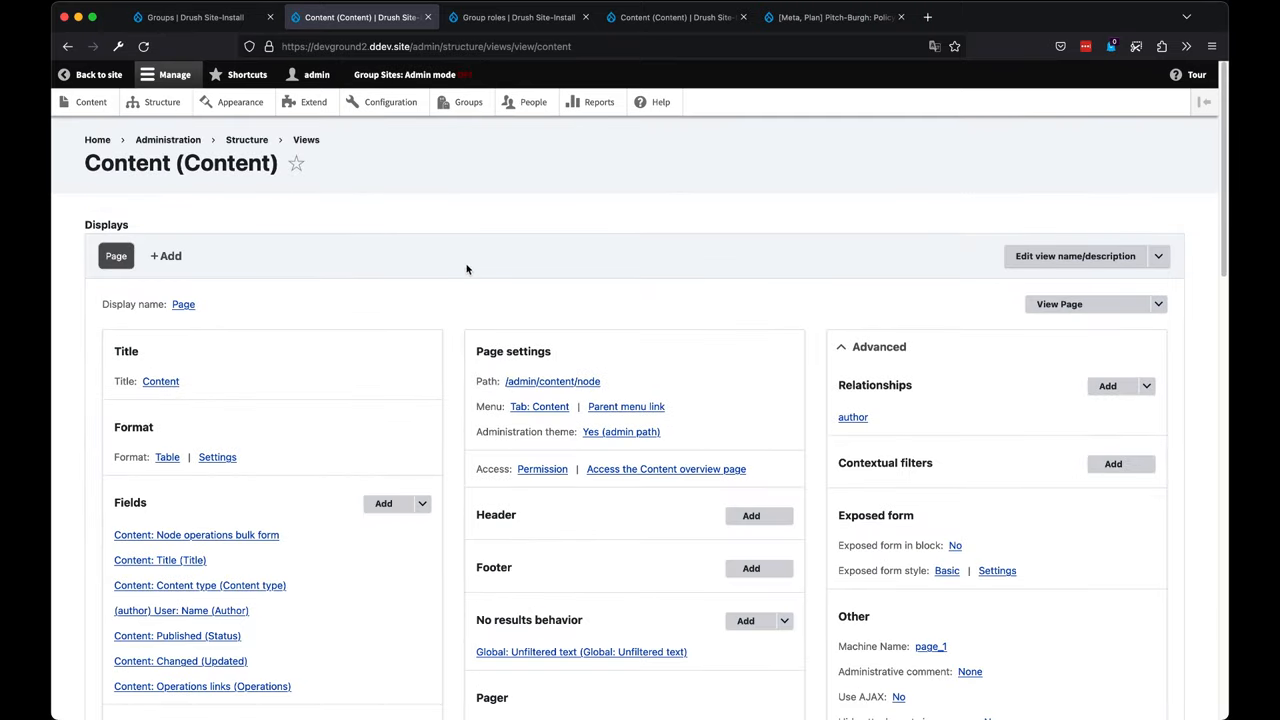
{"action": "scroll", "scroll_direction": "down", "scroll_amount": 3}
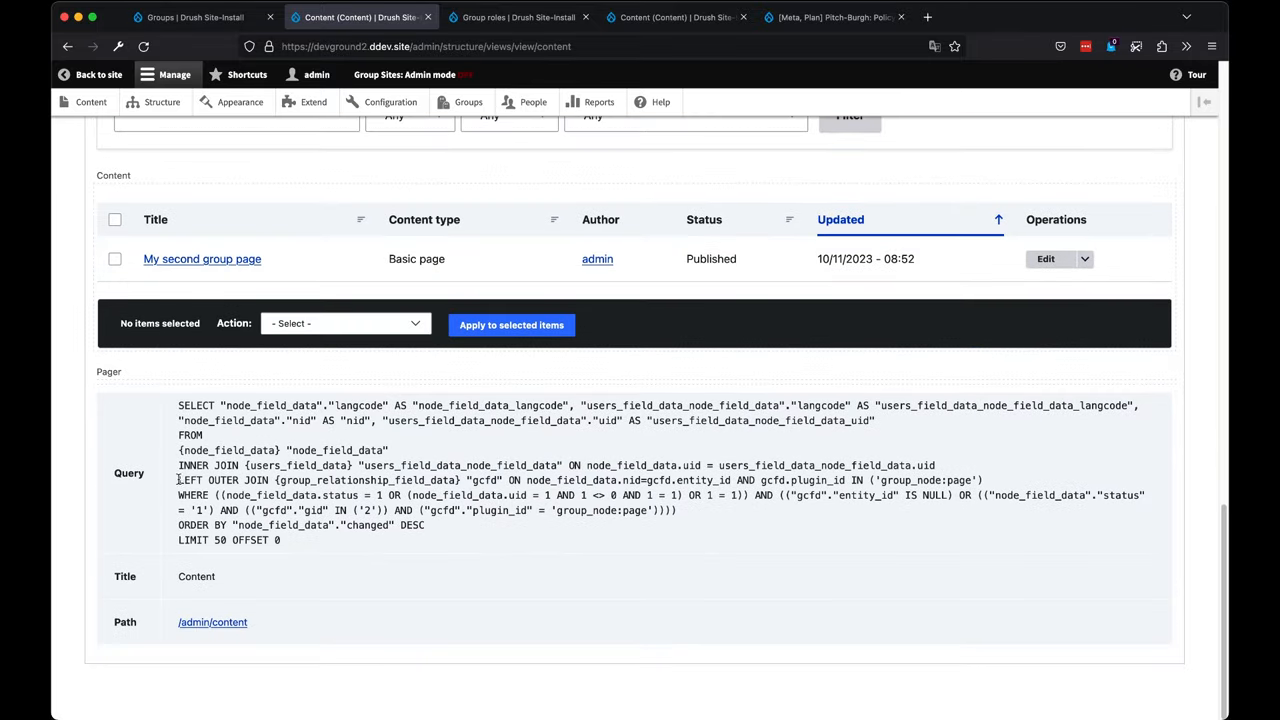
{"action": "mouse_move", "coordinate": [262, 507]}
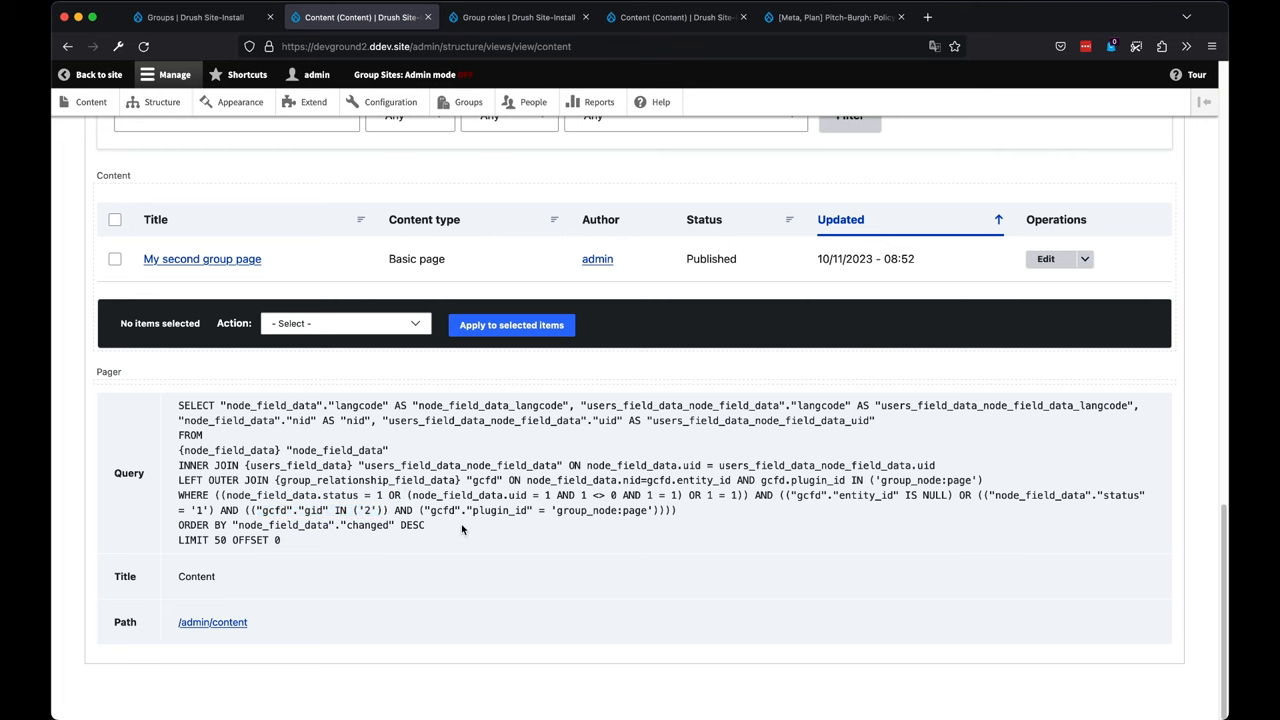
{"action": "scroll", "scroll_direction": "up", "scroll_amount": 3}
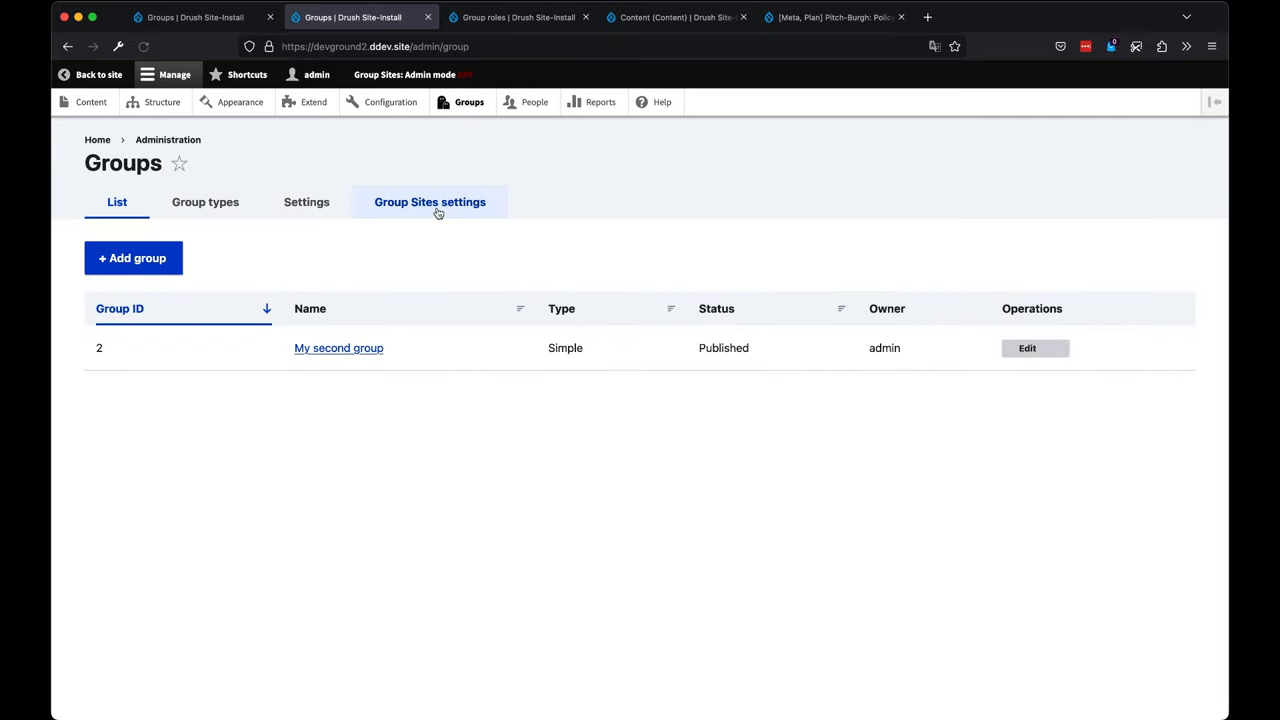
- Show Group Sites settings: Group from domain, Deny all Group access, Single Group remains active
{"action": "left_click", "coordinate": [429, 202]}
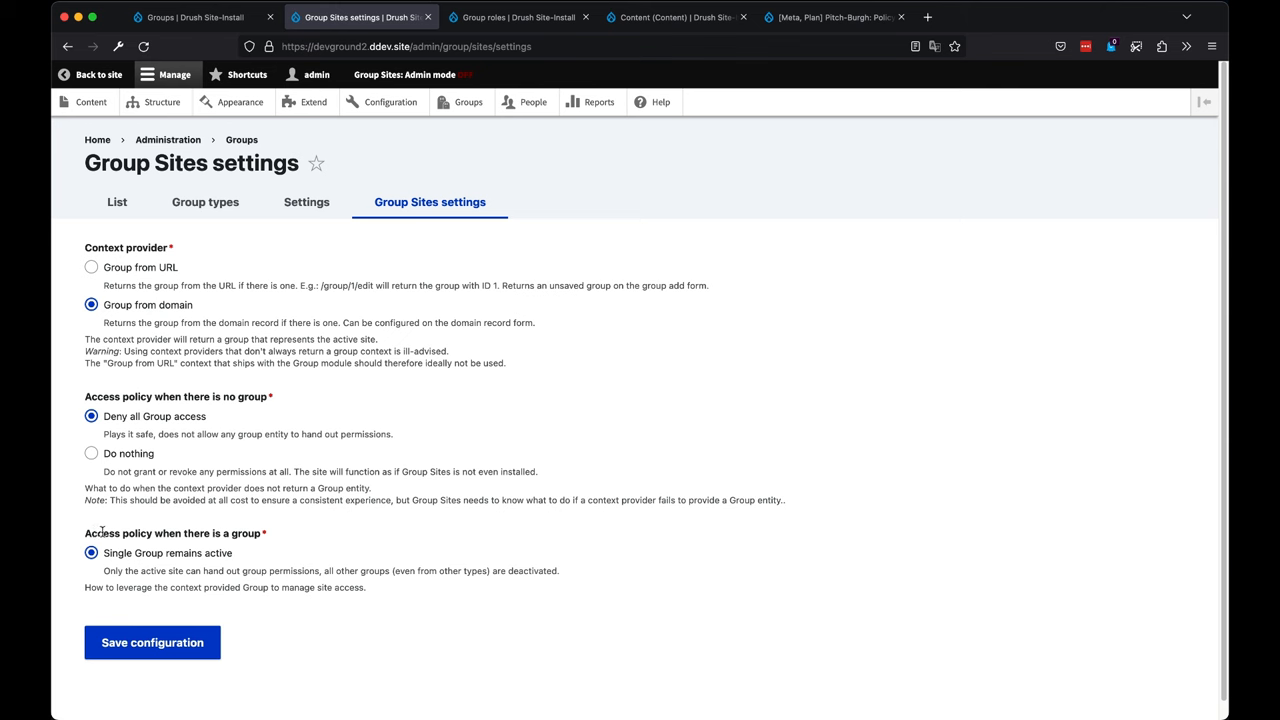
{"action": "mouse_move", "coordinate": [205, 554]}
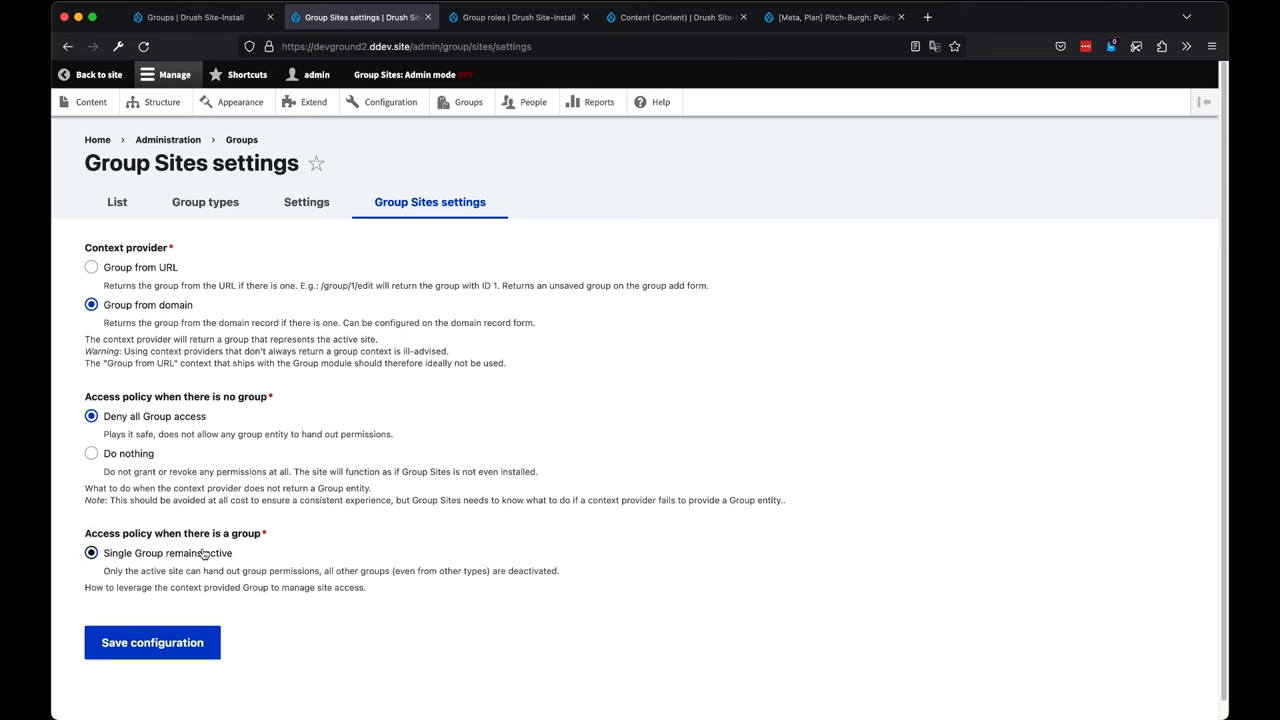
{"action": "mouse_move", "coordinate": [360, 693]}
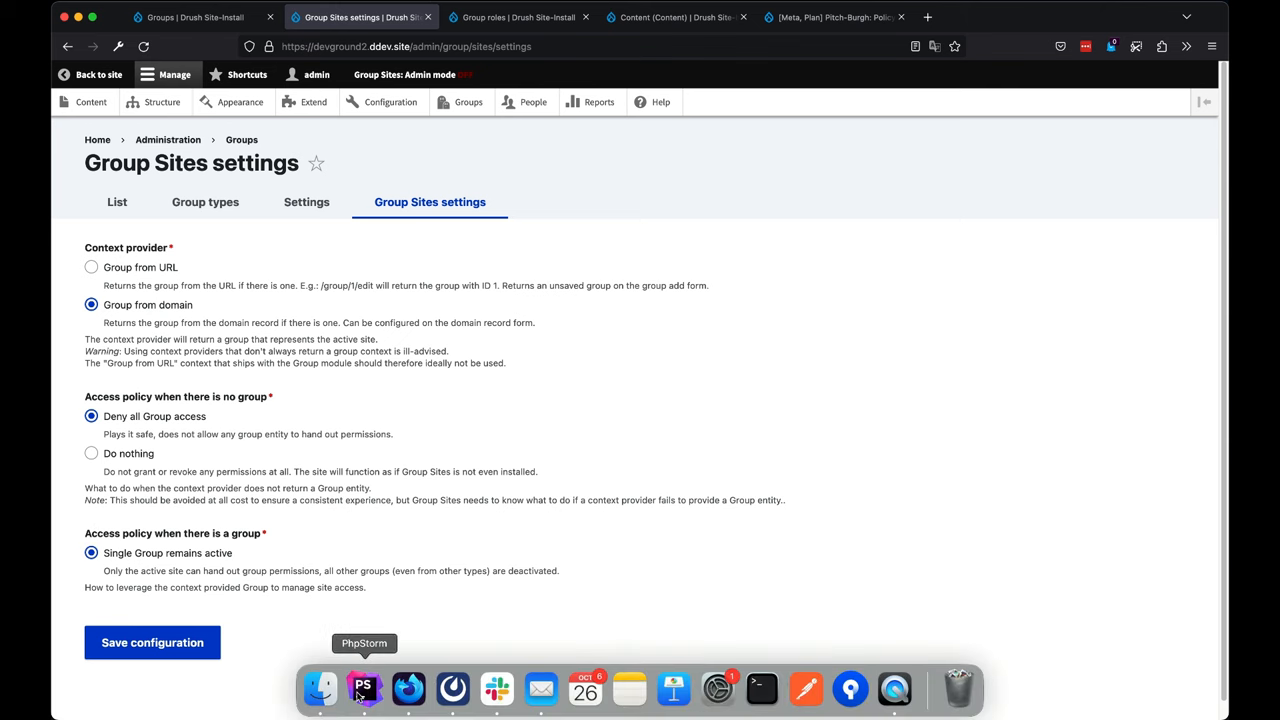
- Read GroupSitesAccessPolicy.php's alterPermissions code, then open DenyAllNoSiteAccessPolicy.php
{"action": "left_click", "coordinate": [363, 688]}
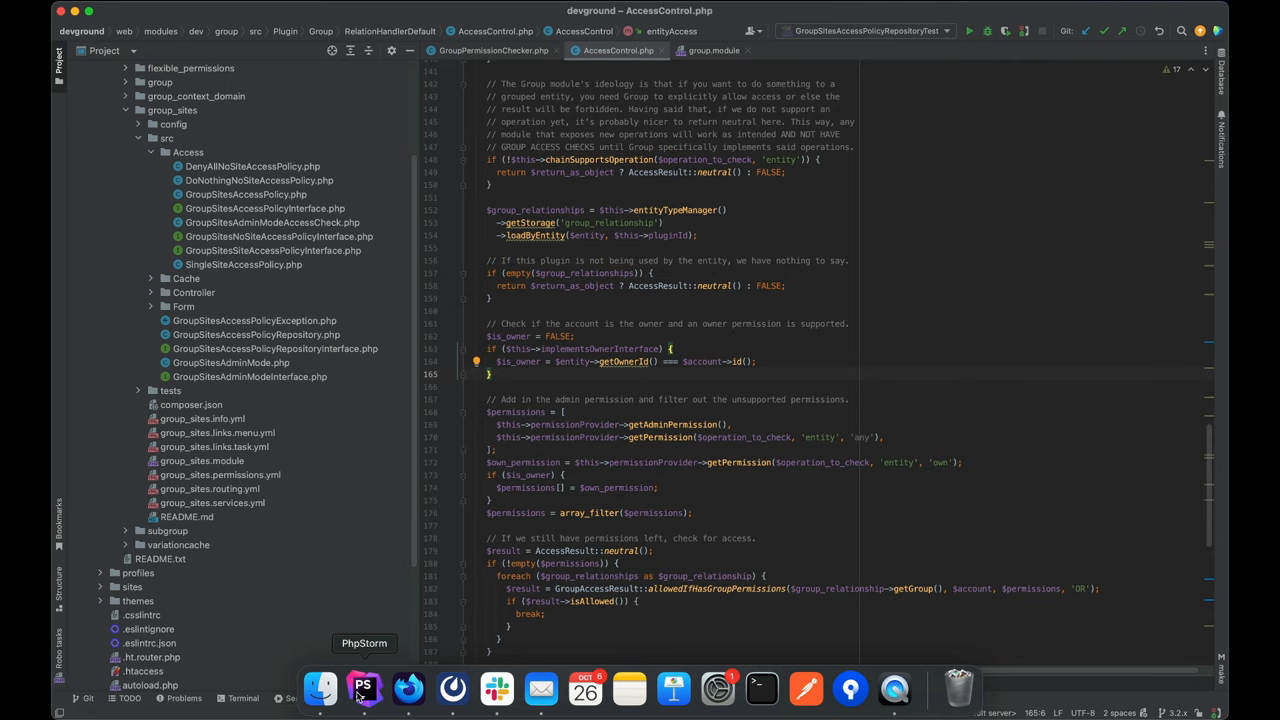
{"action": "left_click", "coordinate": [246, 194]}
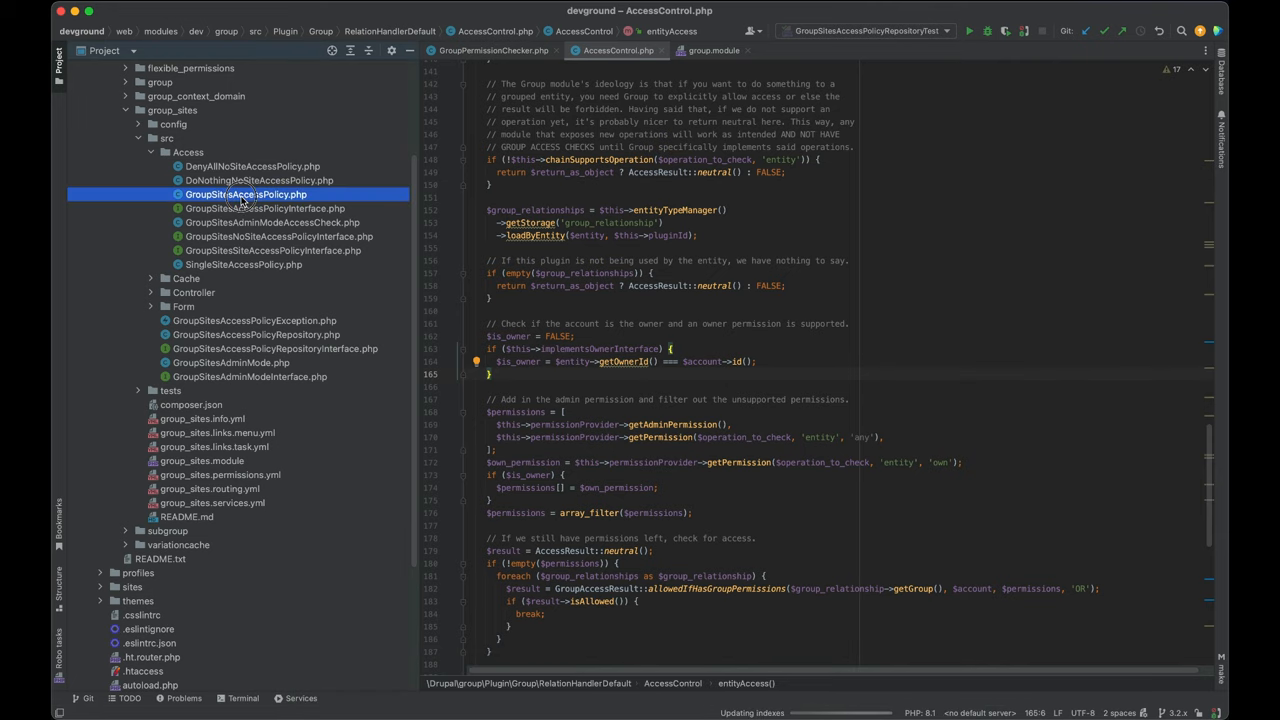
{"action": "double_click", "coordinate": [246, 194]}
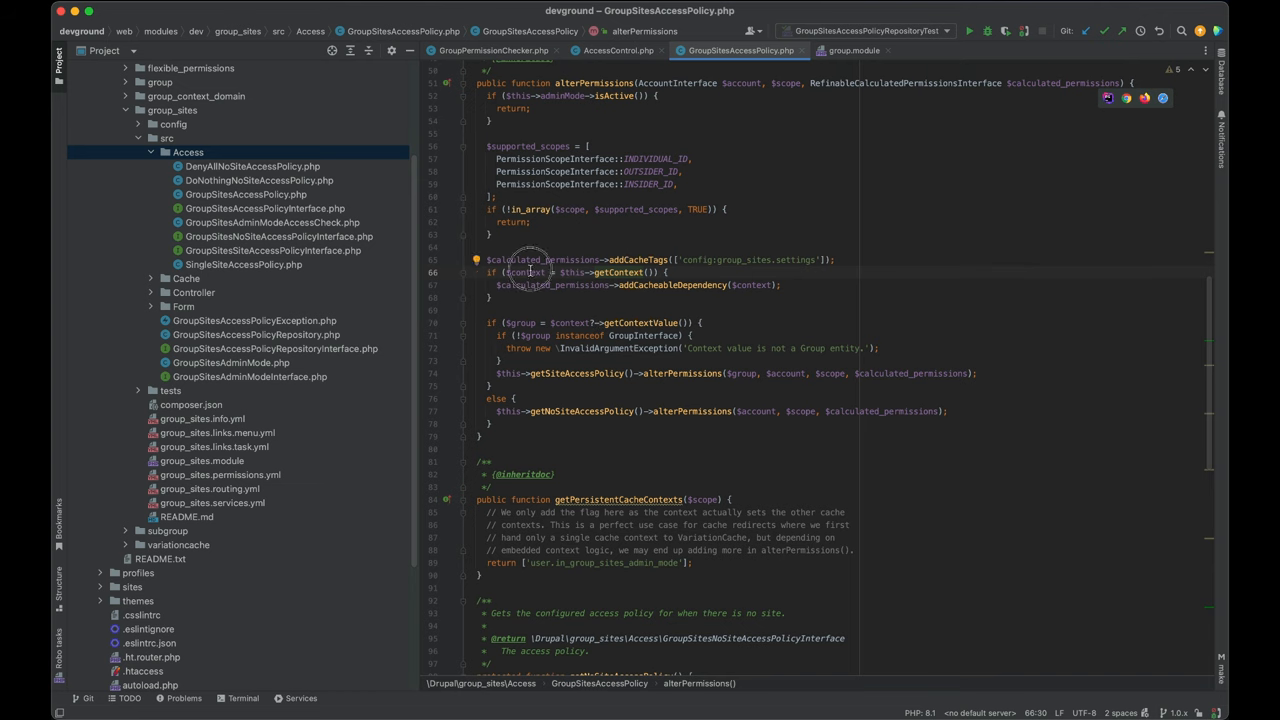
{"action": "mouse_move", "coordinate": [683, 285]}
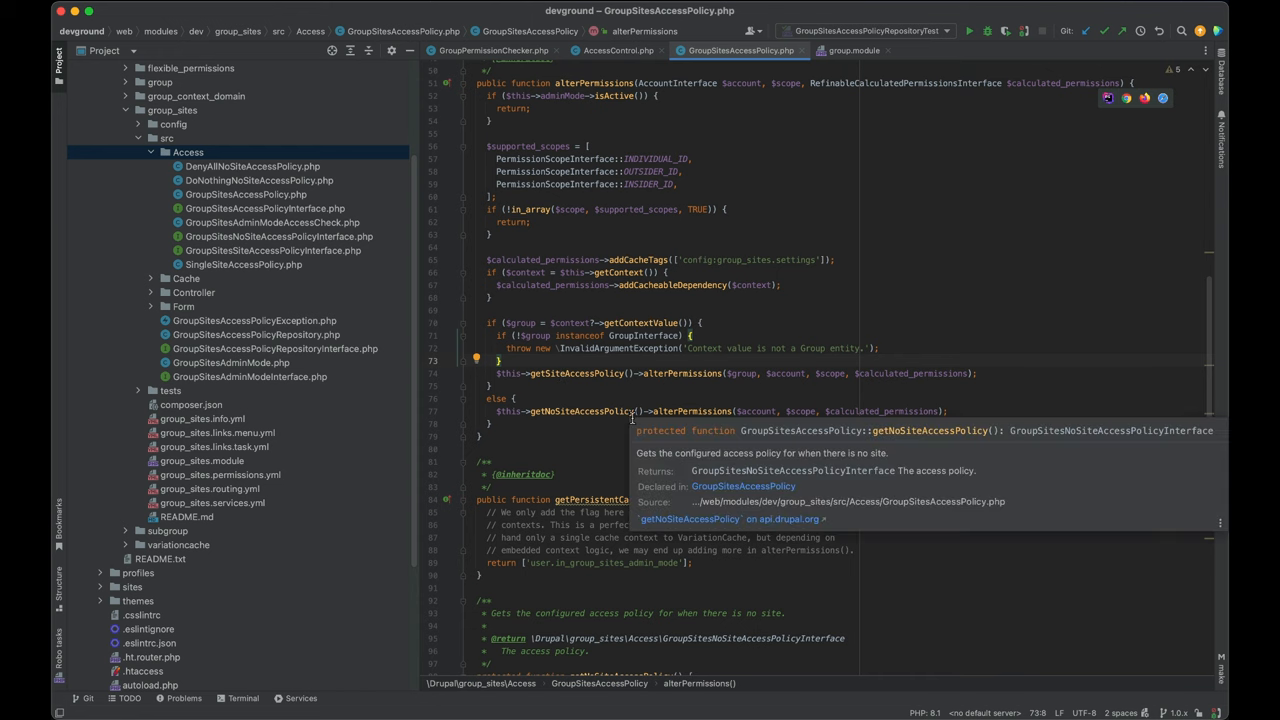
{"action": "mouse_move", "coordinate": [240, 230]}
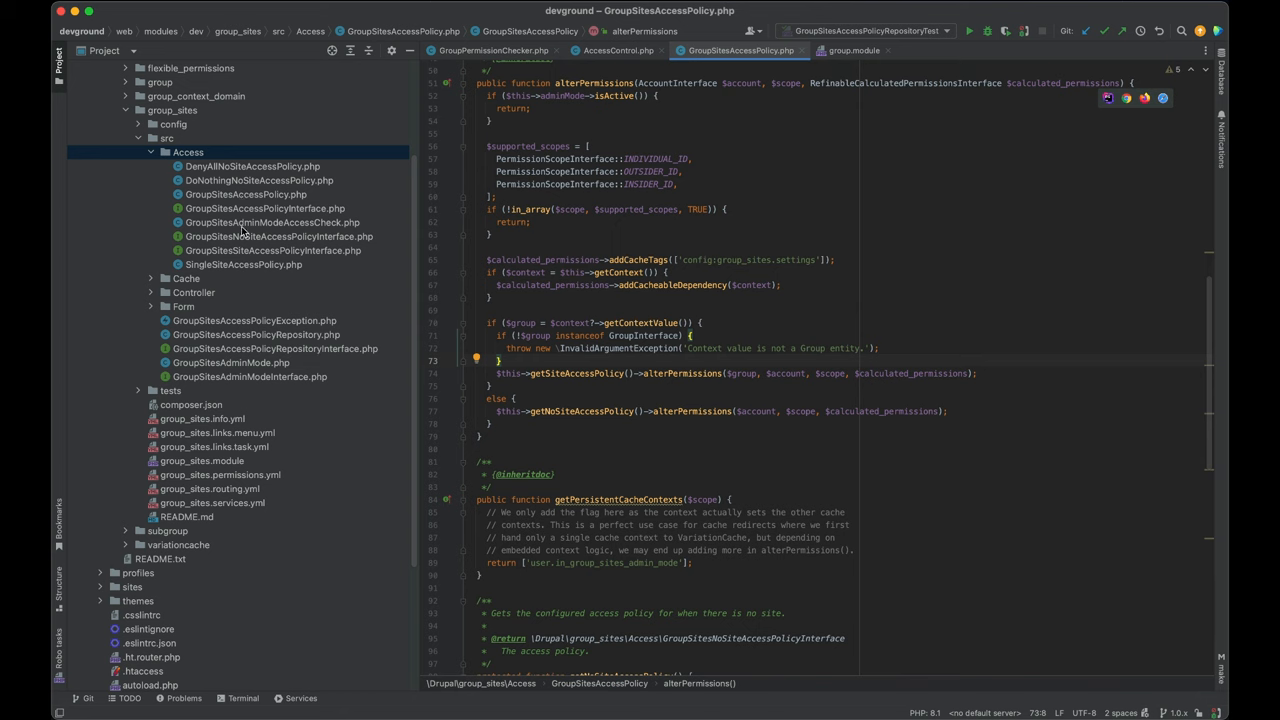
{"action": "left_click", "coordinate": [251, 166]}
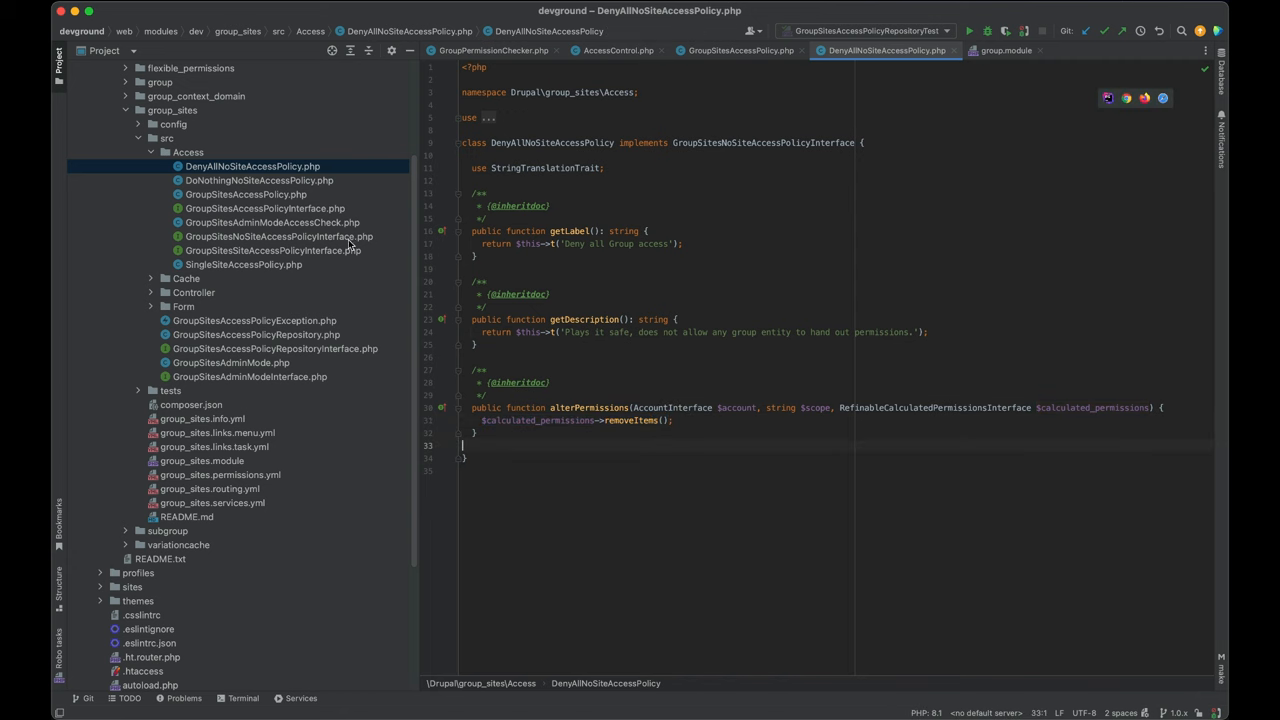
- Open another access policy class and scroll through SingleSiteAccessPolicy's alterPermissions logic
{"action": "left_click", "coordinate": [258, 180]}
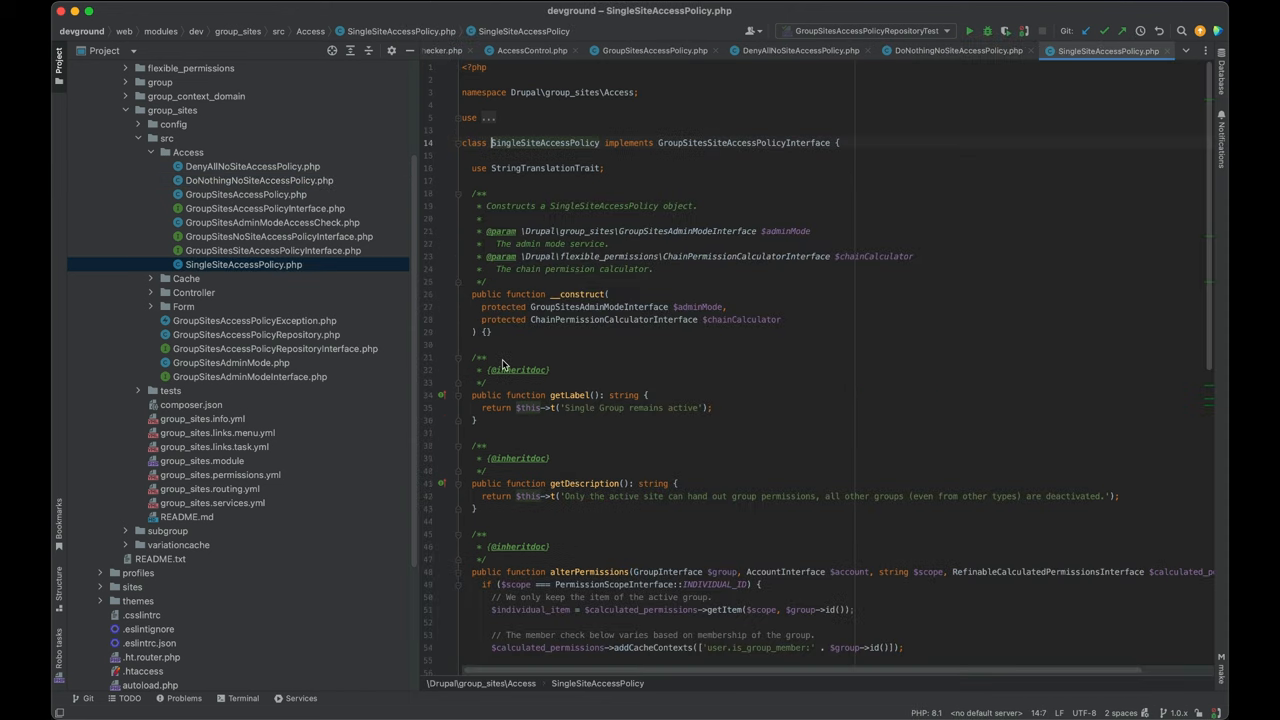
{"action": "scroll", "scroll_direction": "down", "scroll_amount": 3}
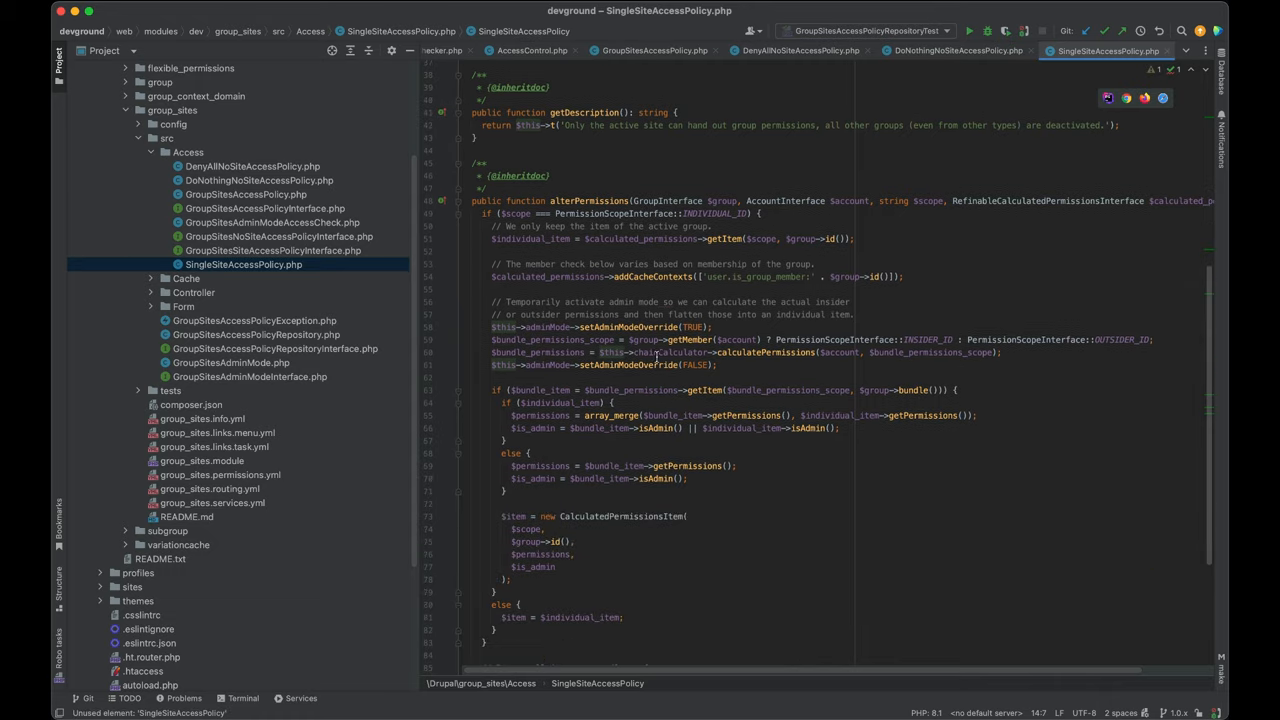
{"action": "scroll", "scroll_direction": "down", "scroll_amount": 3}
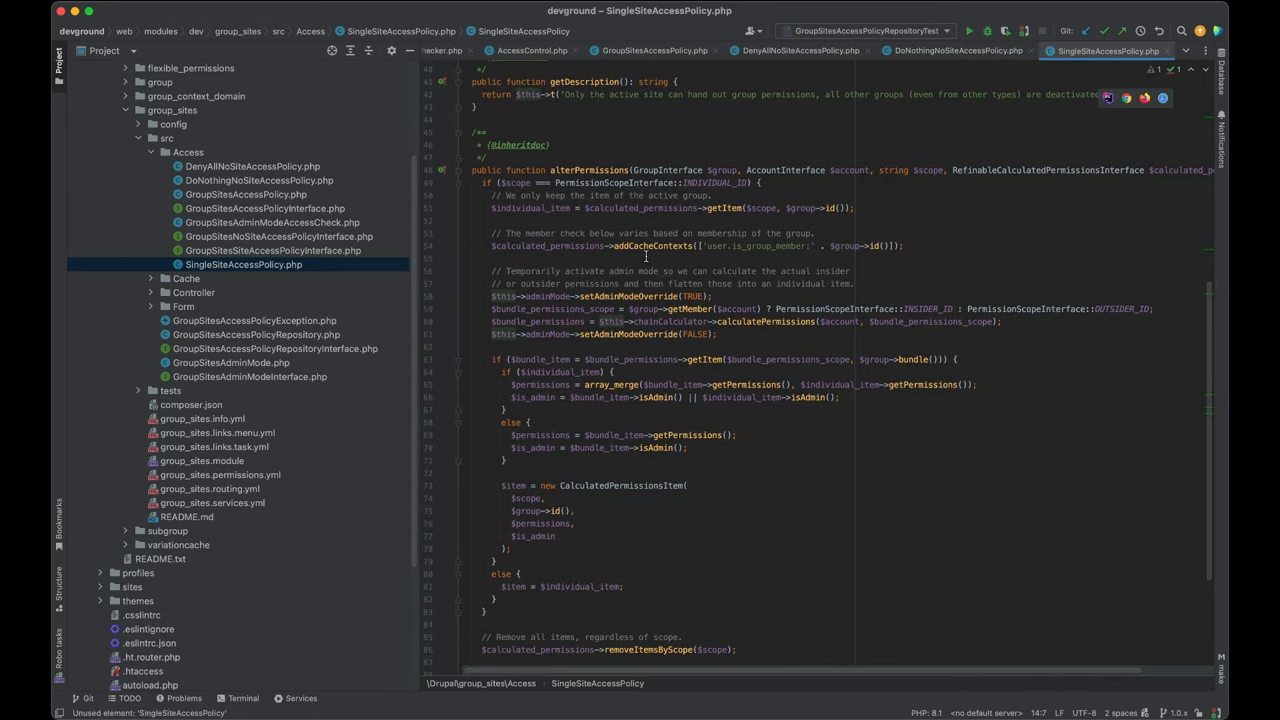
{"action": "scroll", "scroll_direction": "down", "scroll_amount": 3}
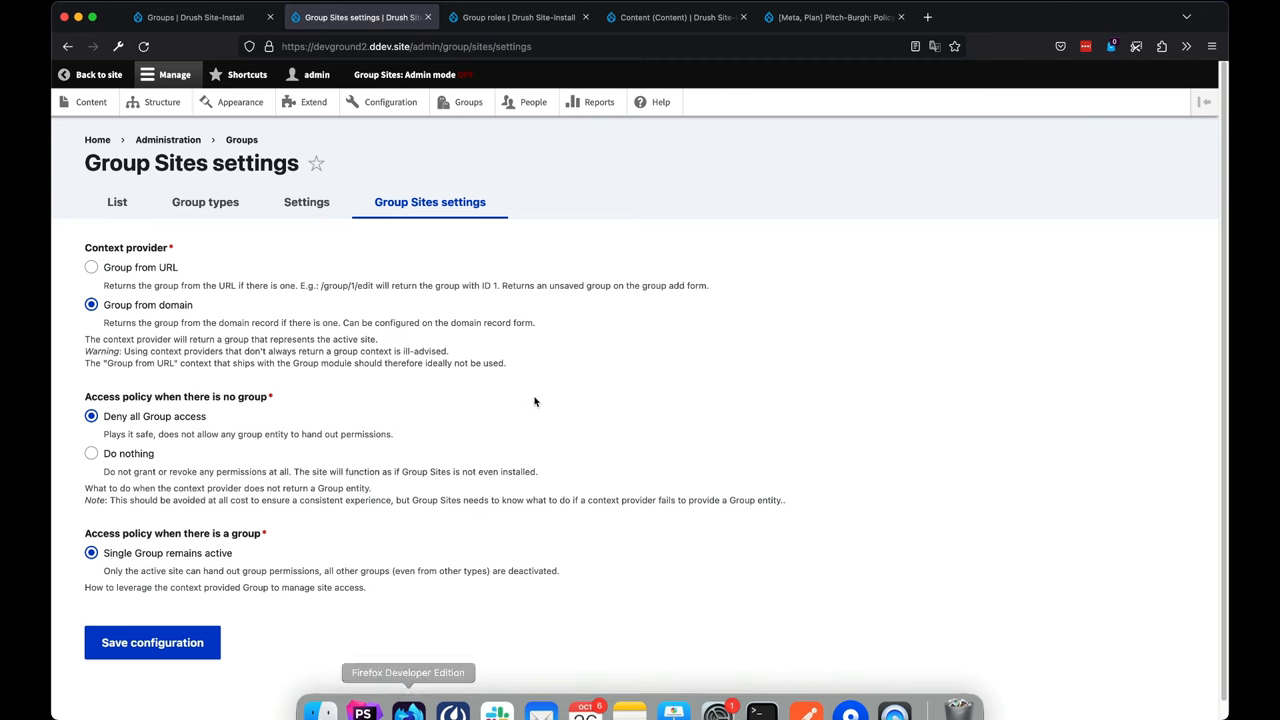
{"action": "mouse_move", "coordinate": [552, 308]}
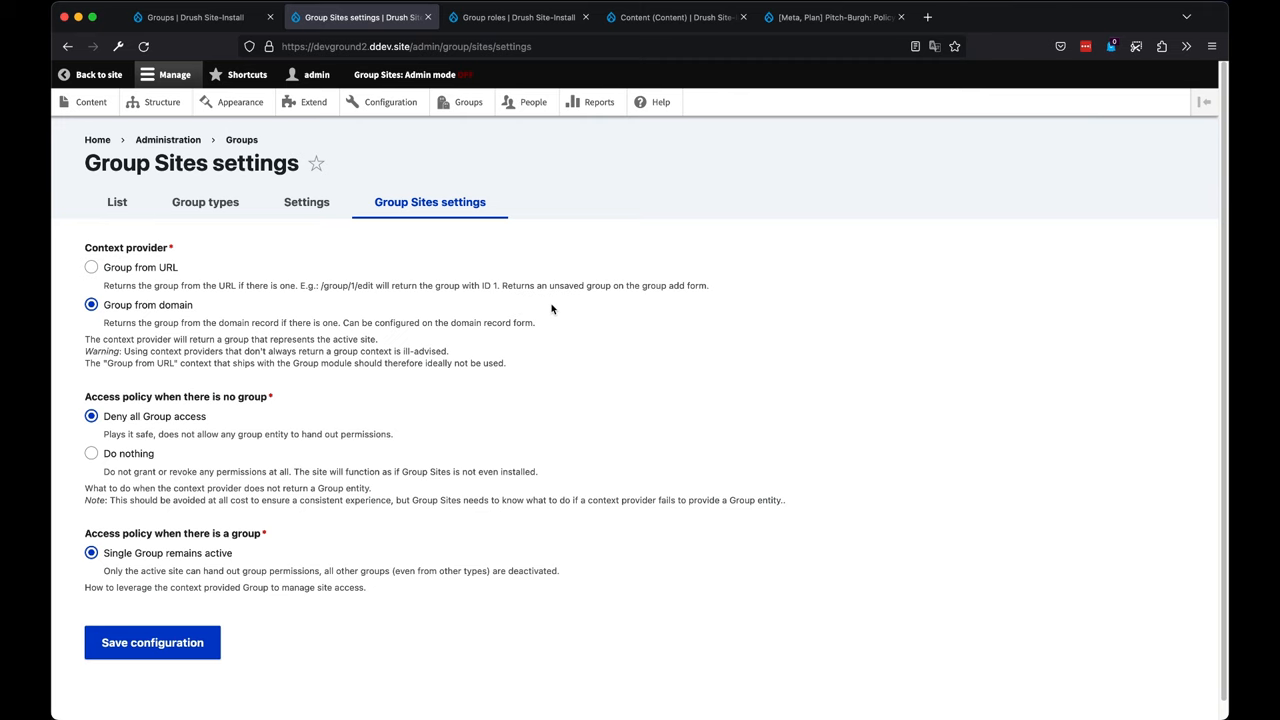
{"action": "mouse_move", "coordinate": [434, 77]}
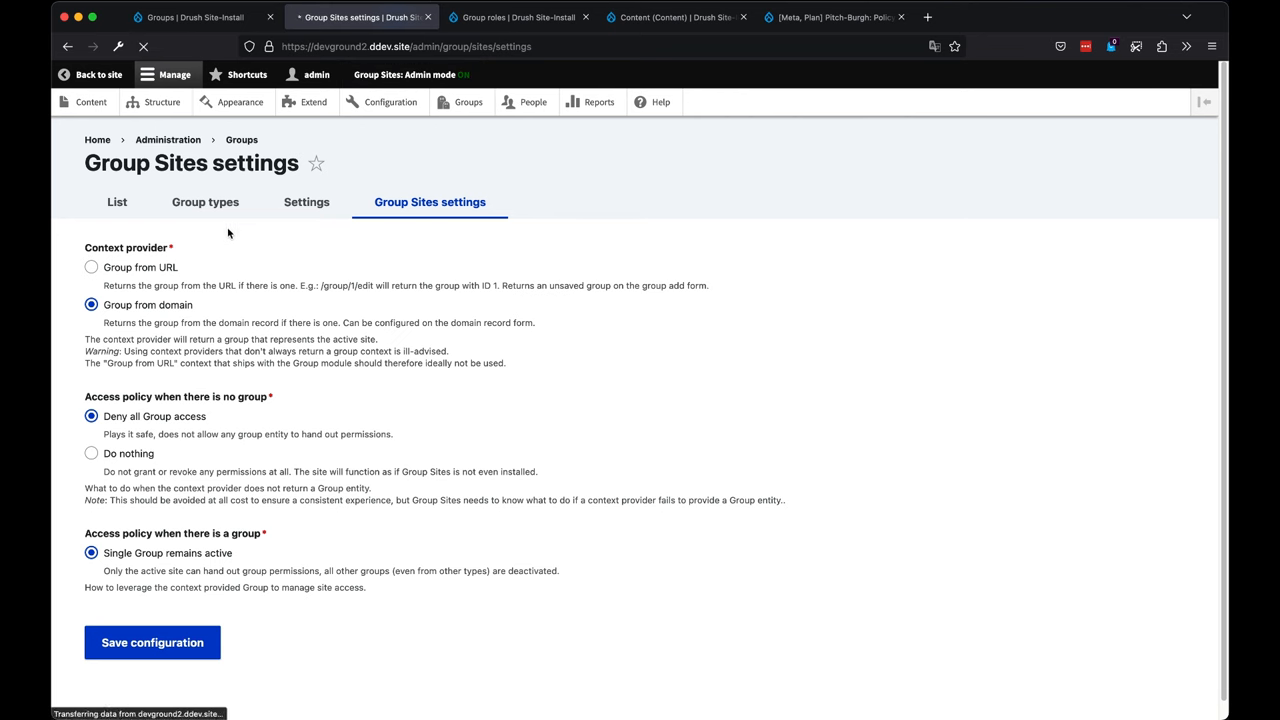
{"action": "mouse_move", "coordinate": [320, 201]}
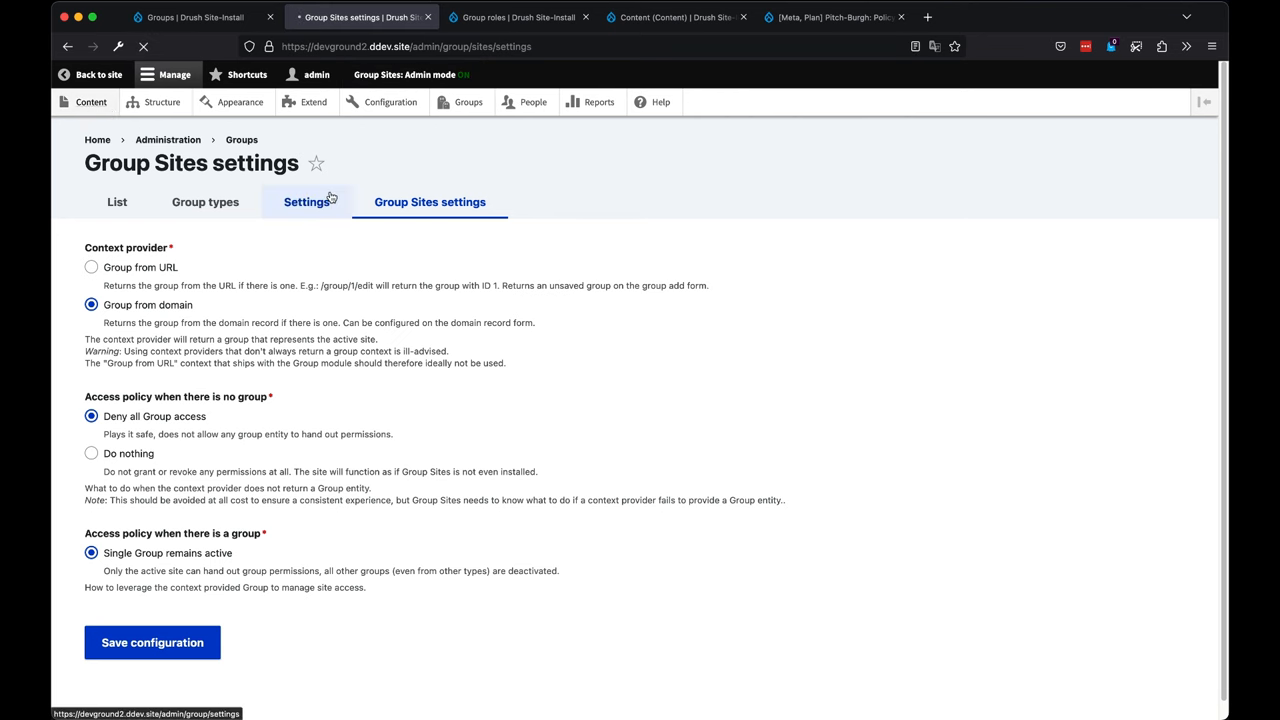